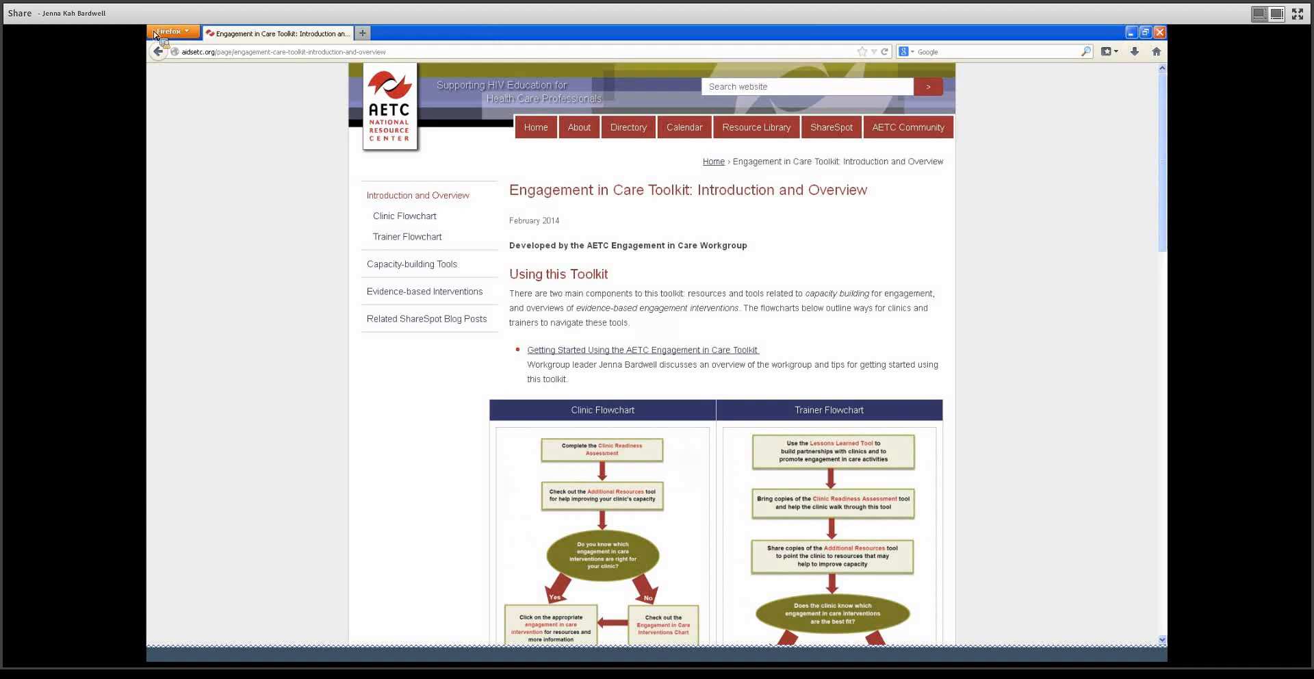
mouse_move(1082, 412)
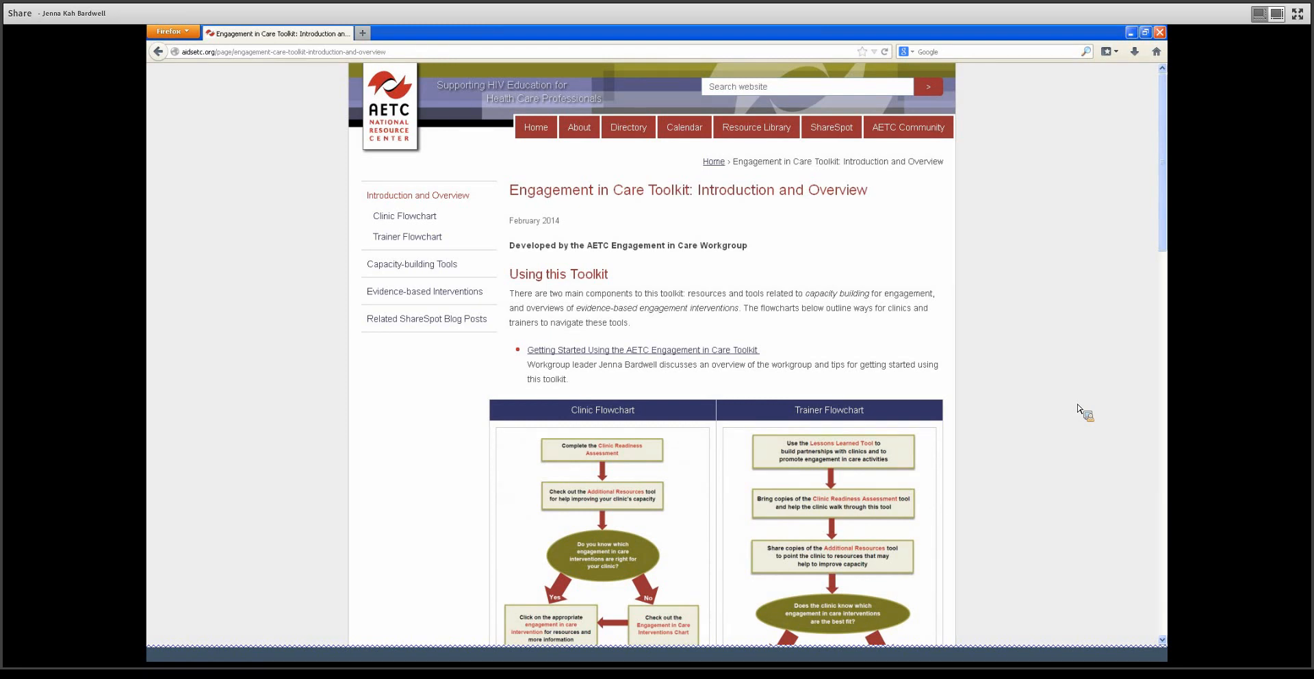
Step: Scroll the current toolkit page, then go to the Capacity-building Tools page
scroll("down", 3)
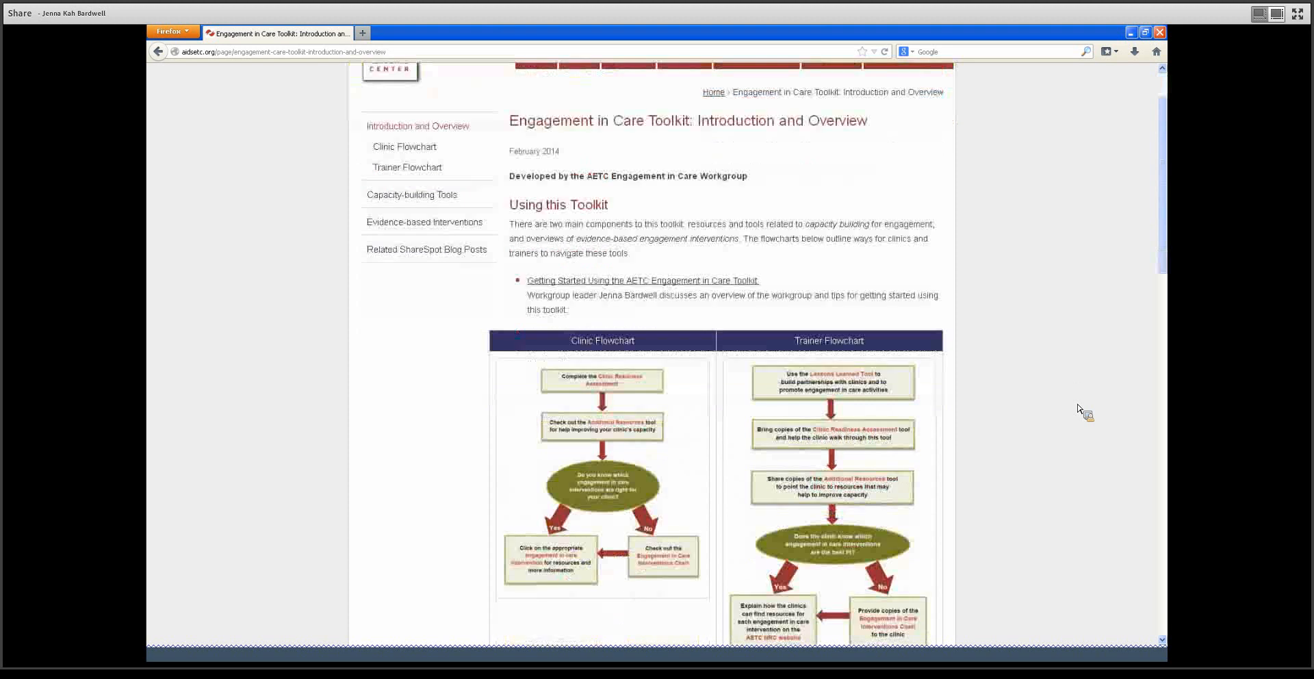
scroll("up", 3)
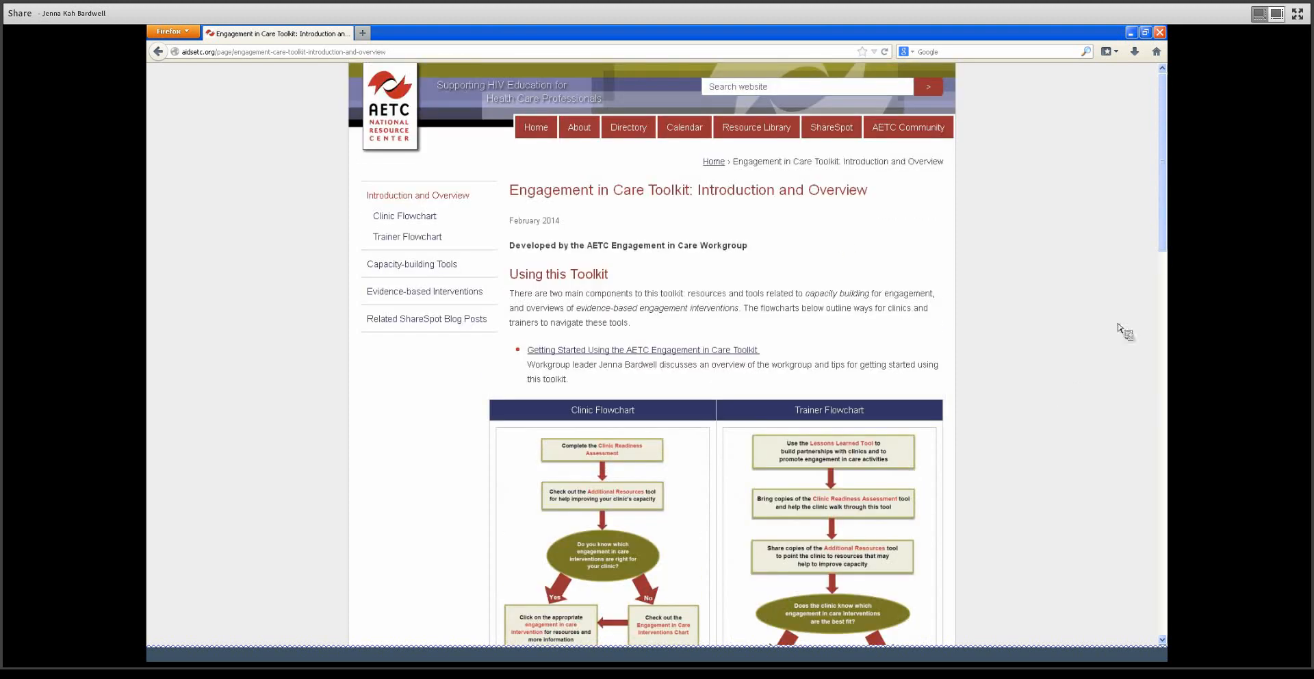
scroll("down", 3)
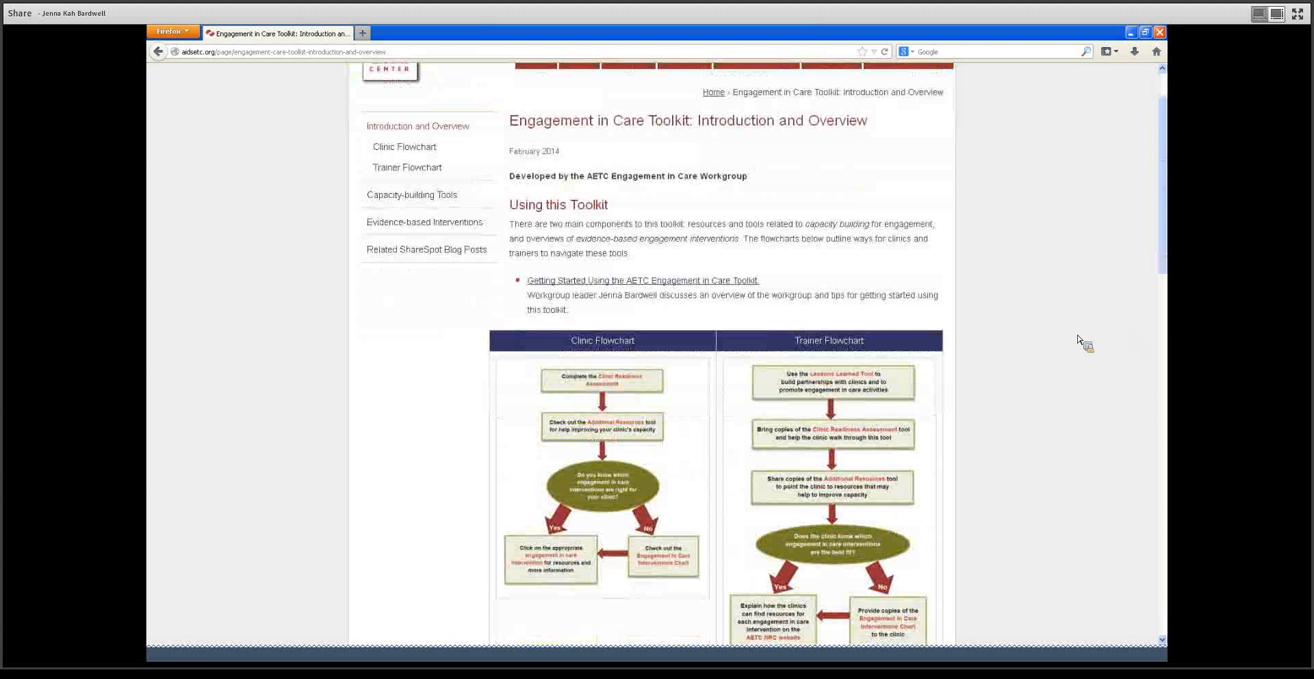
mouse_move(675, 287)
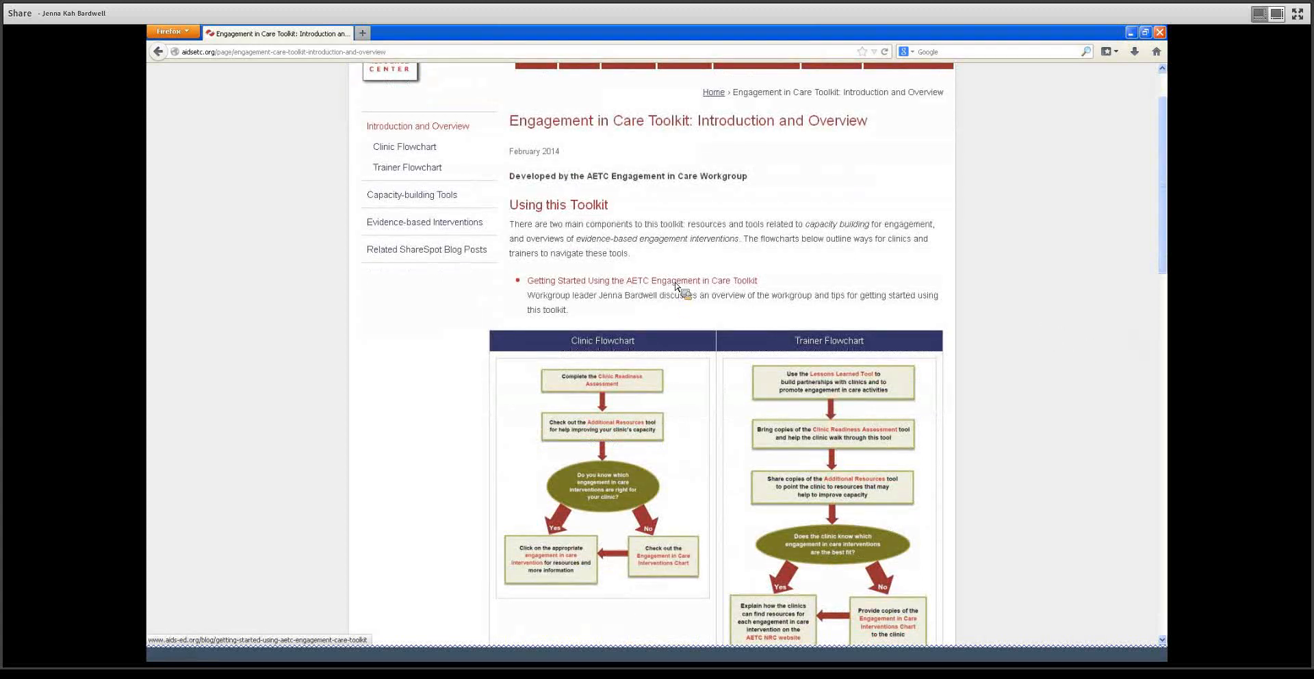
scroll("down", 3)
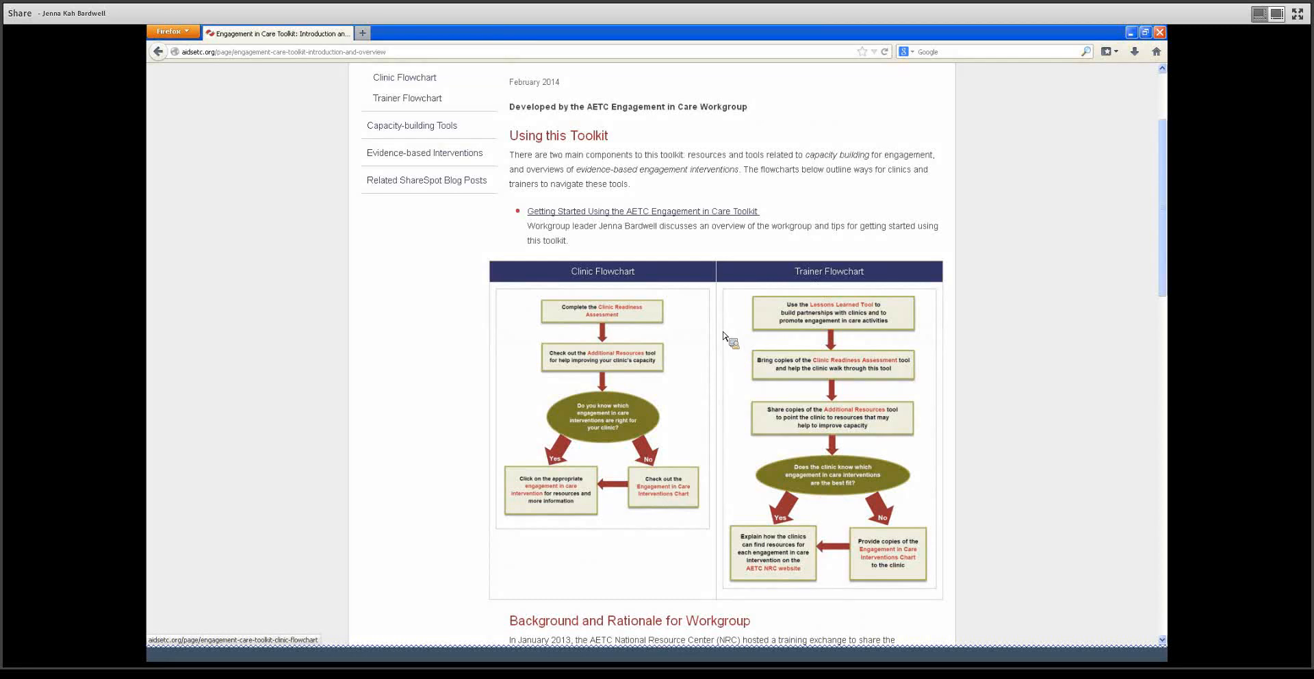
mouse_move(735, 336)
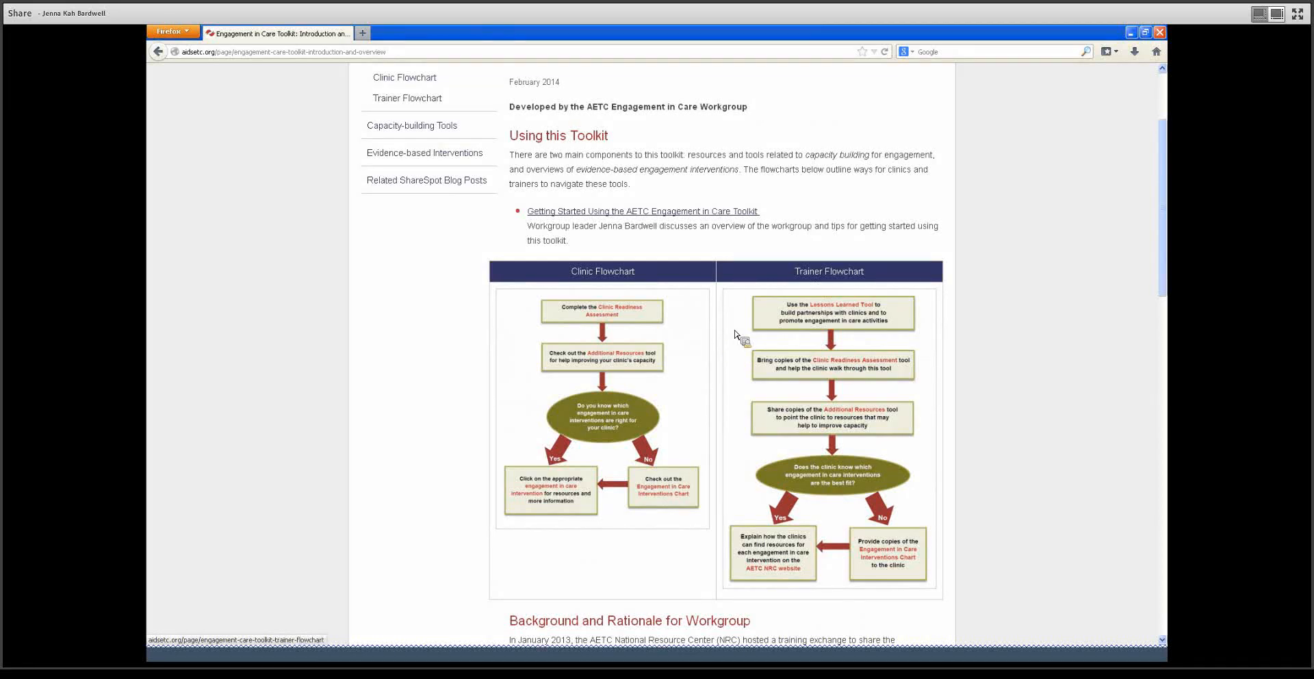
mouse_move(717, 362)
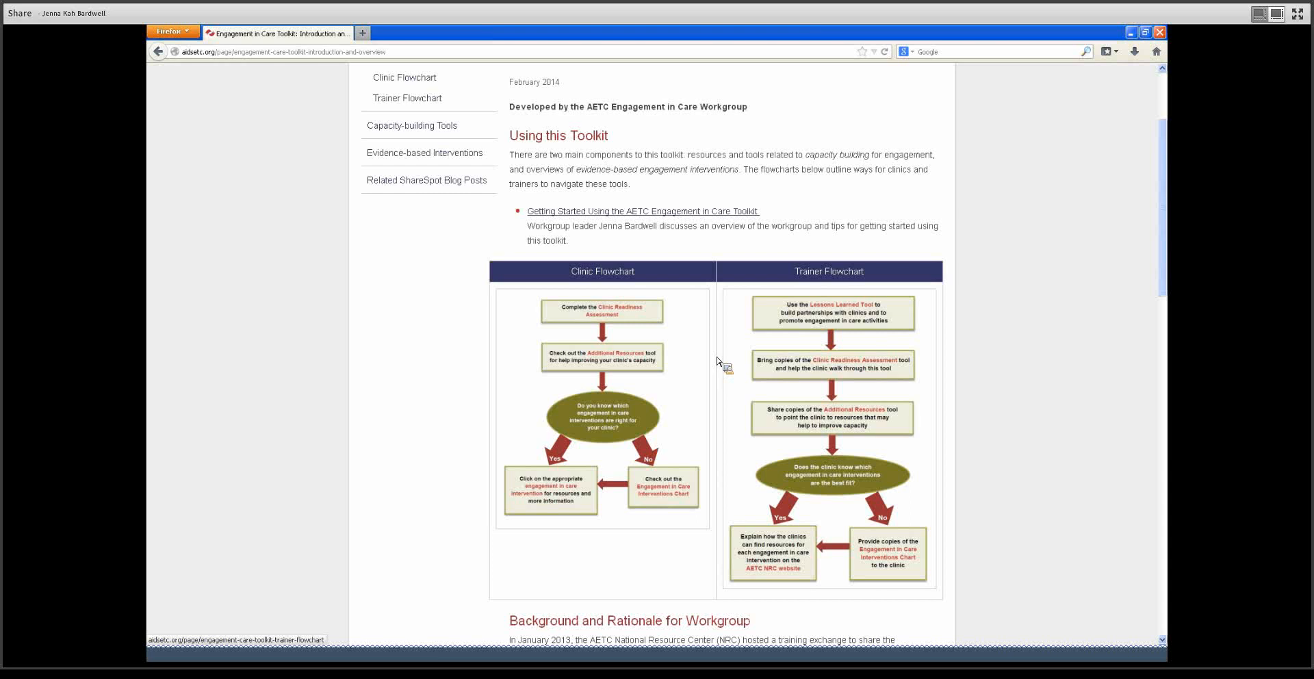
scroll("up", 3)
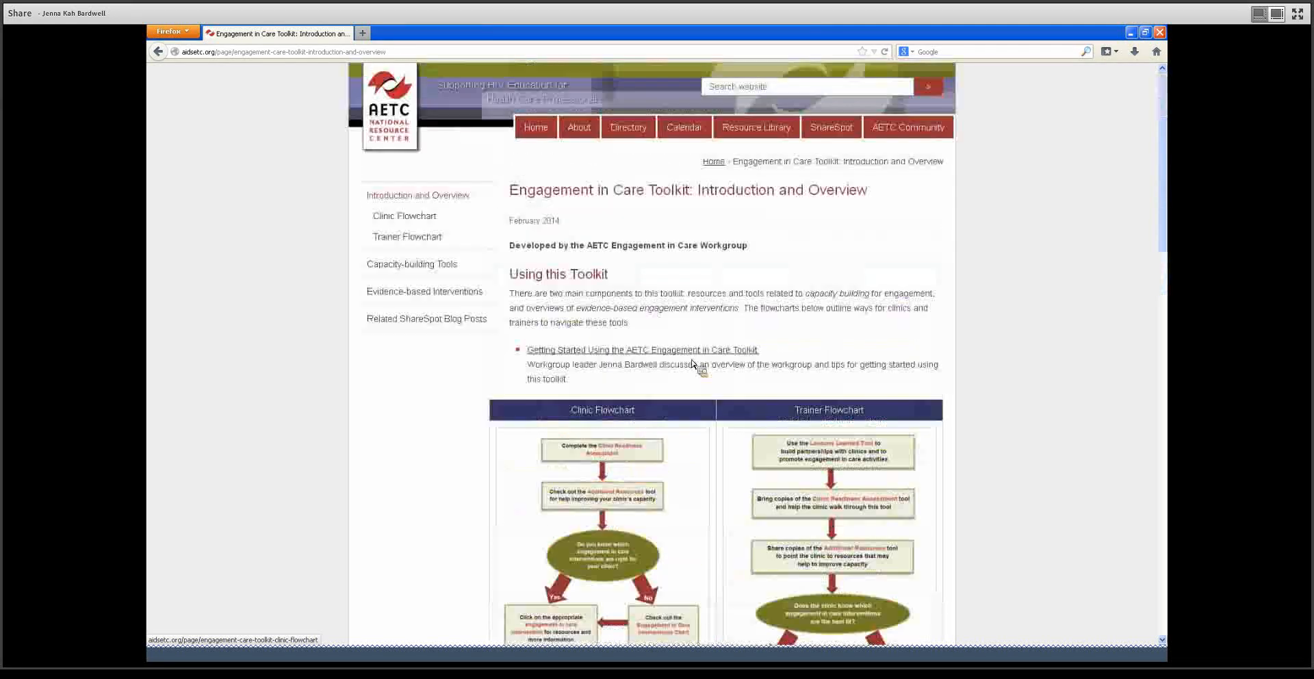
left_click(411, 263)
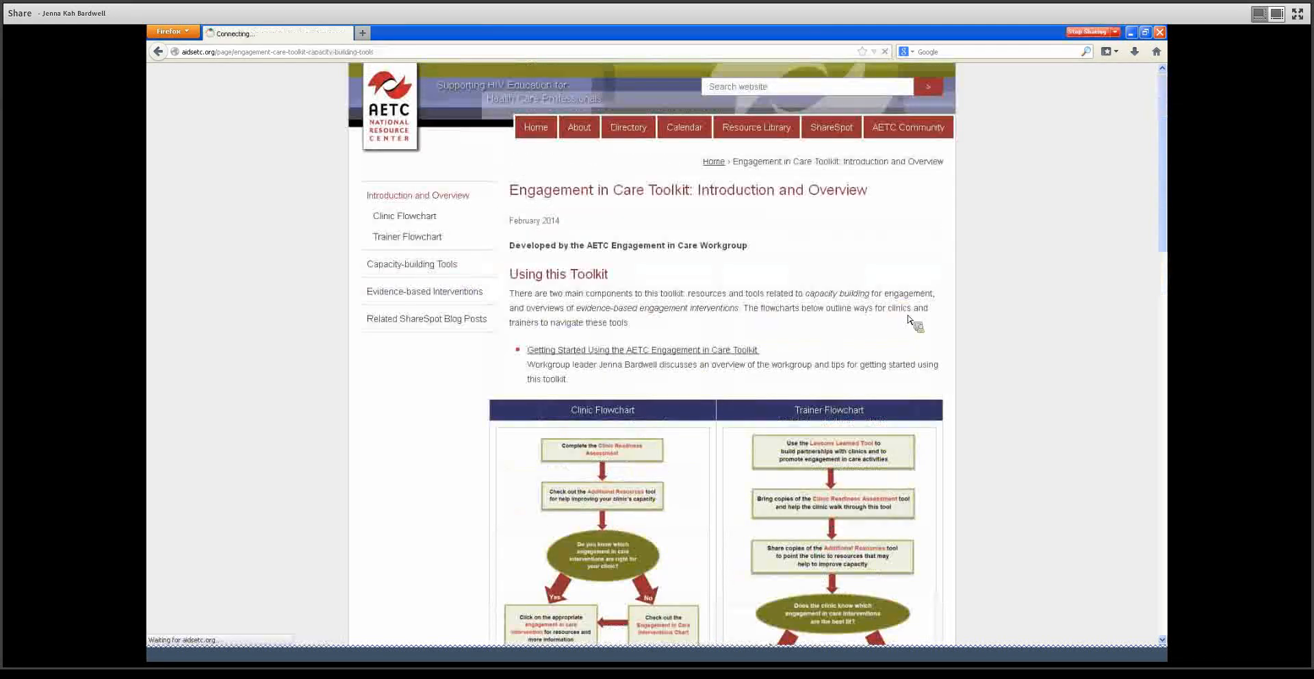
left_click(412, 263)
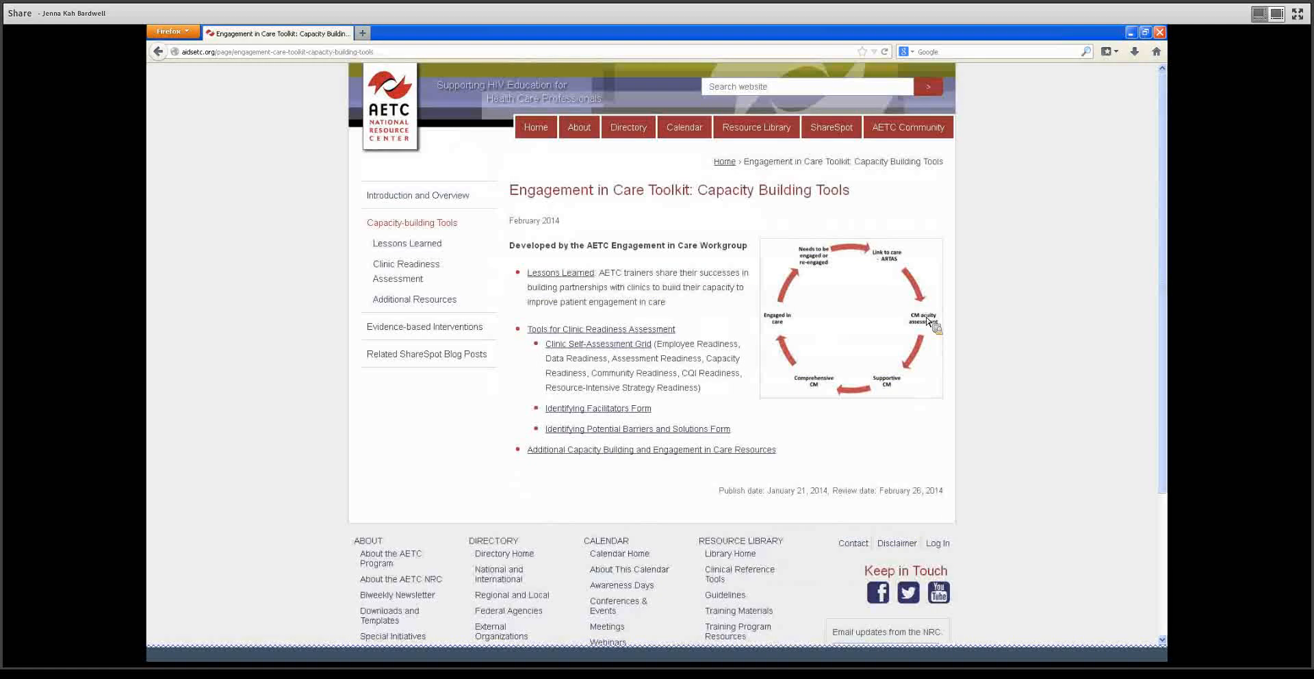
mouse_move(960, 318)
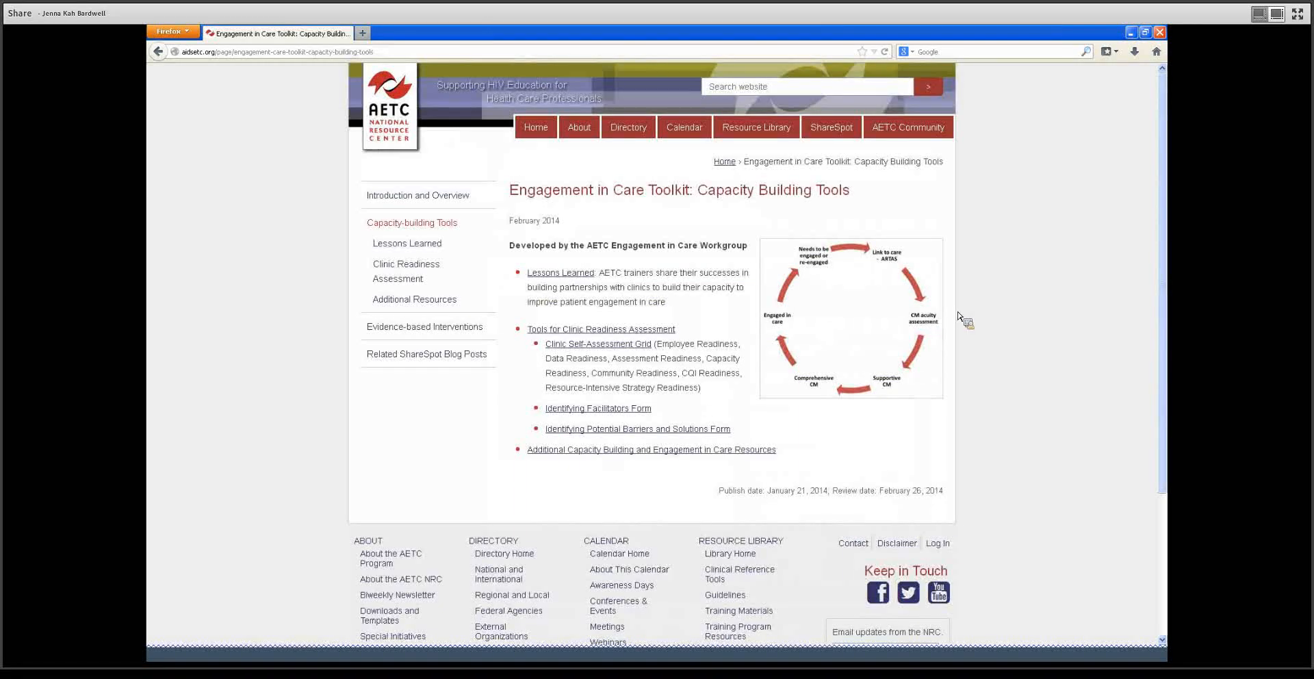
Step: Read the Lessons Learned quotes on building partnerships with clinics
left_click(560, 273)
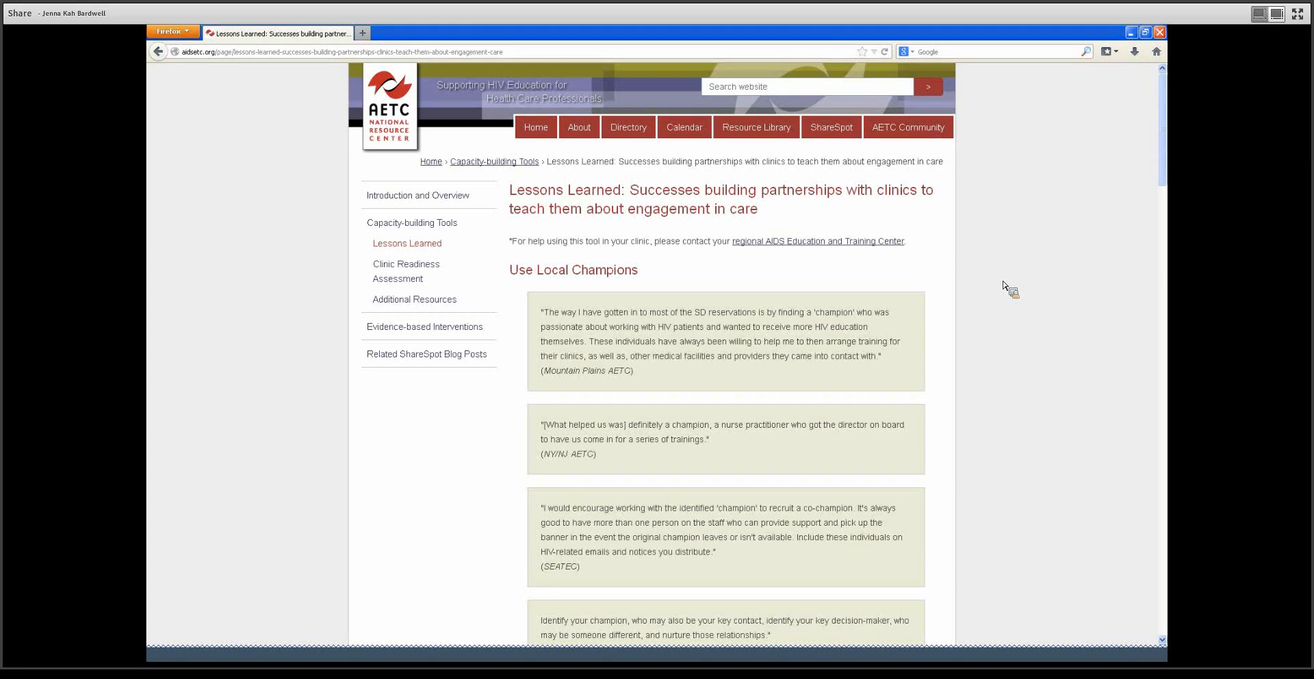
scroll("down", 3)
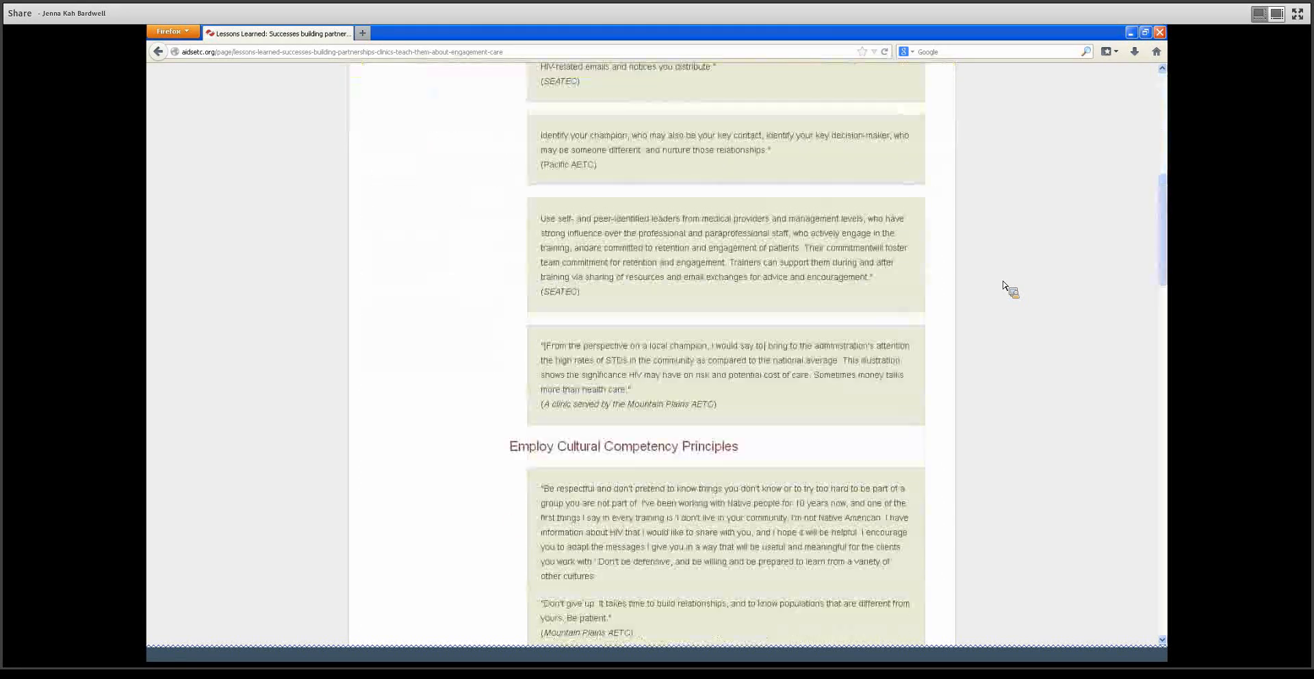
scroll("up", 3)
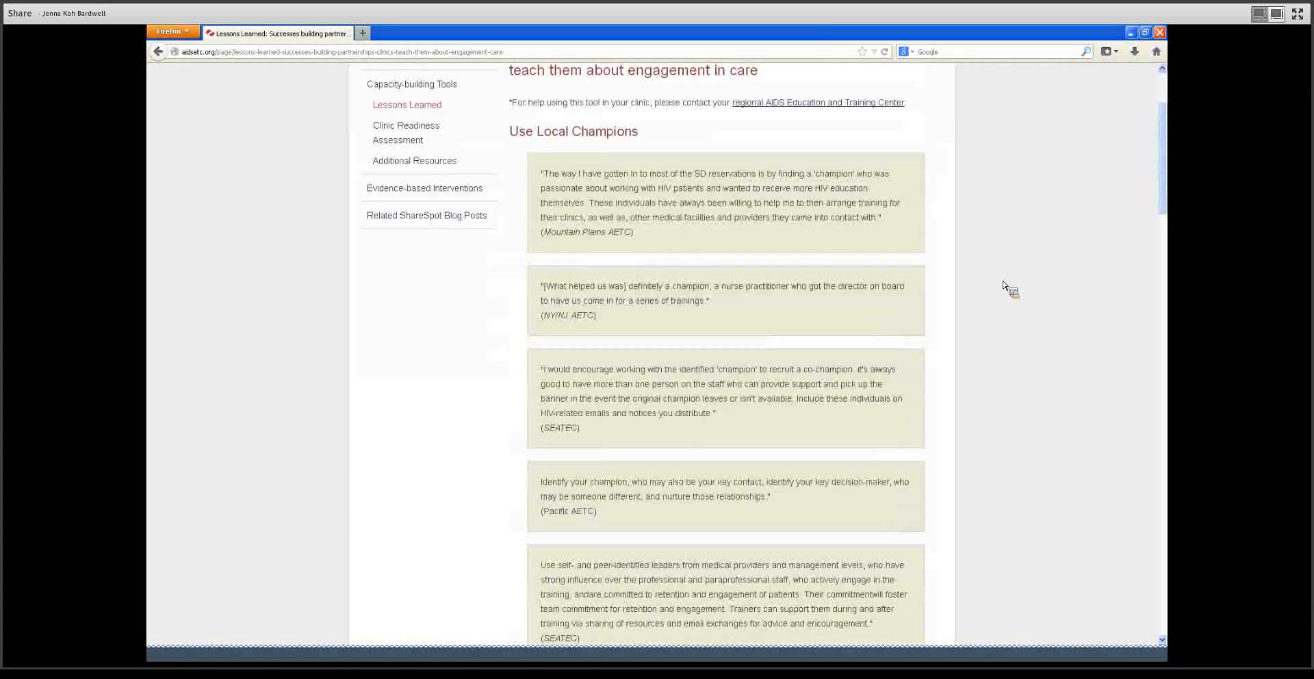
scroll("up", 3)
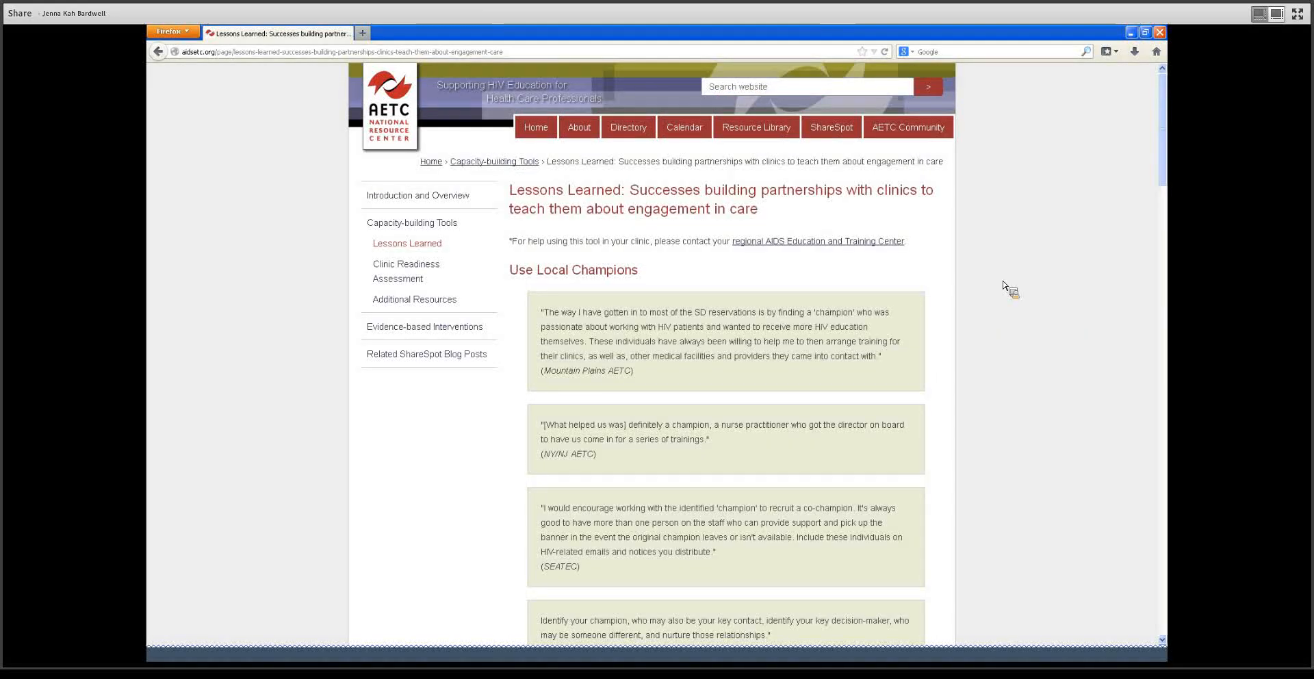
mouse_move(418, 194)
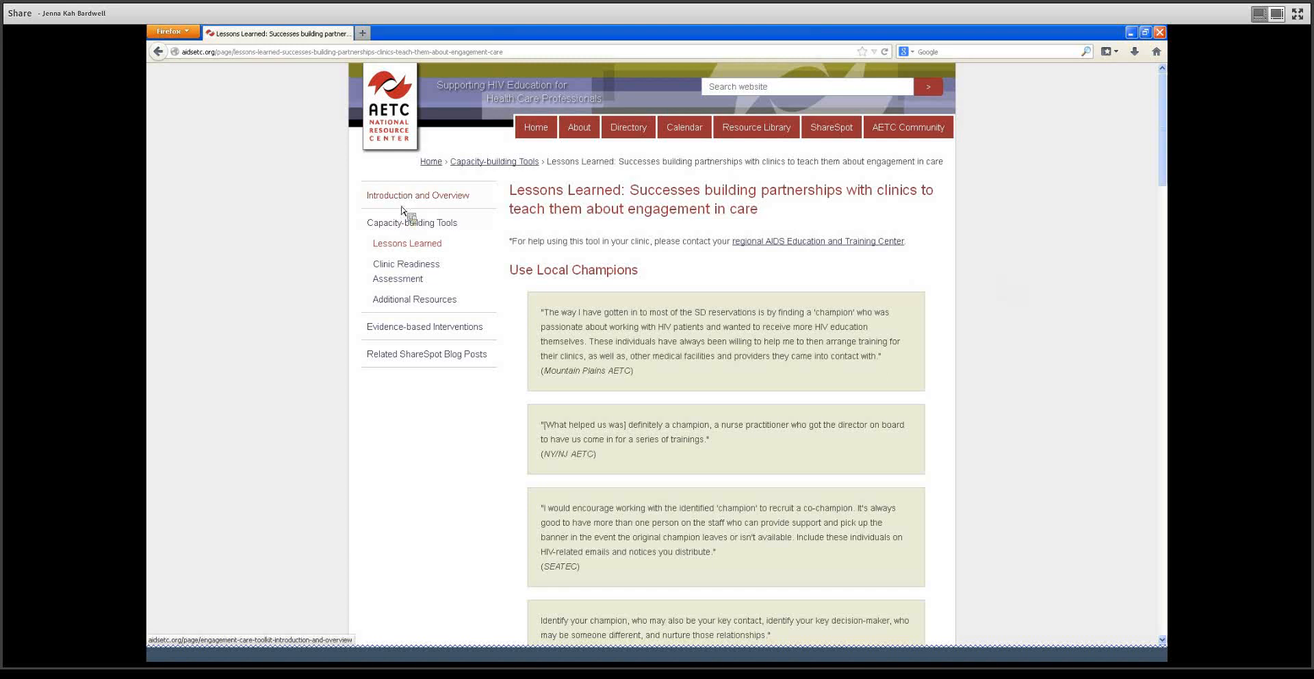
Step: Return to Capacity Building Tools and open 'Tools for Clinic Readiness Assessment'
left_click(411, 222)
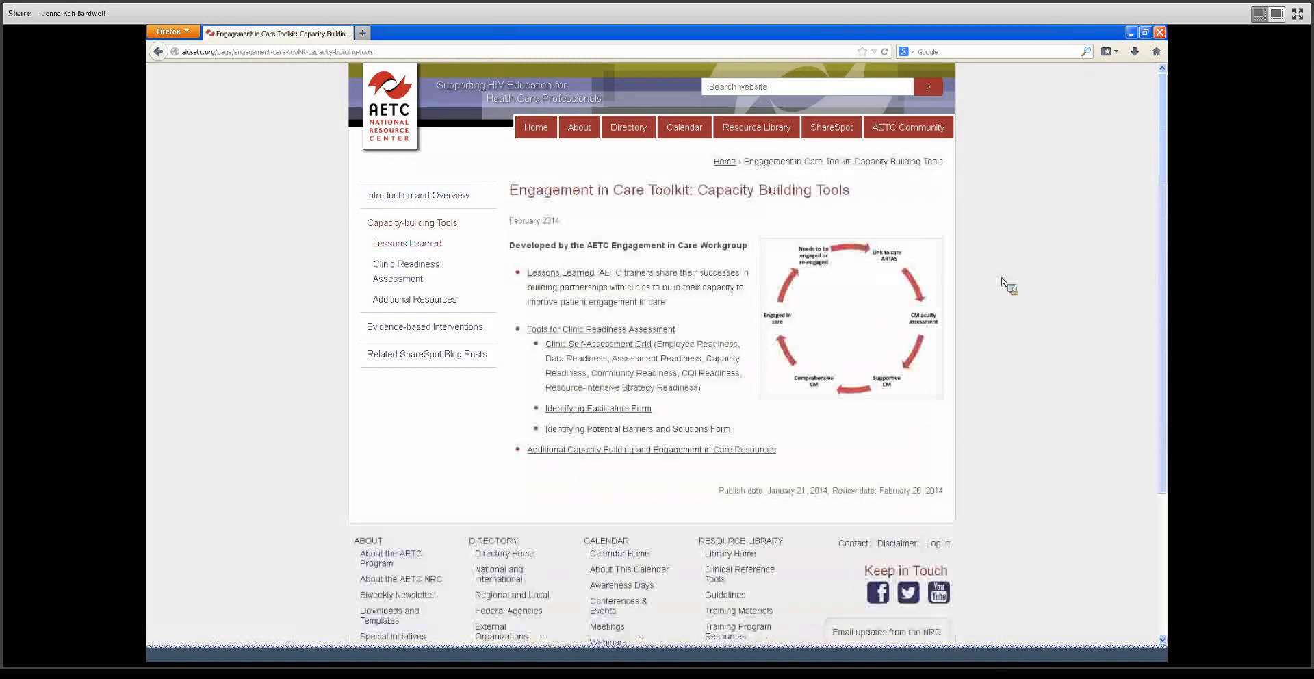
mouse_move(714, 332)
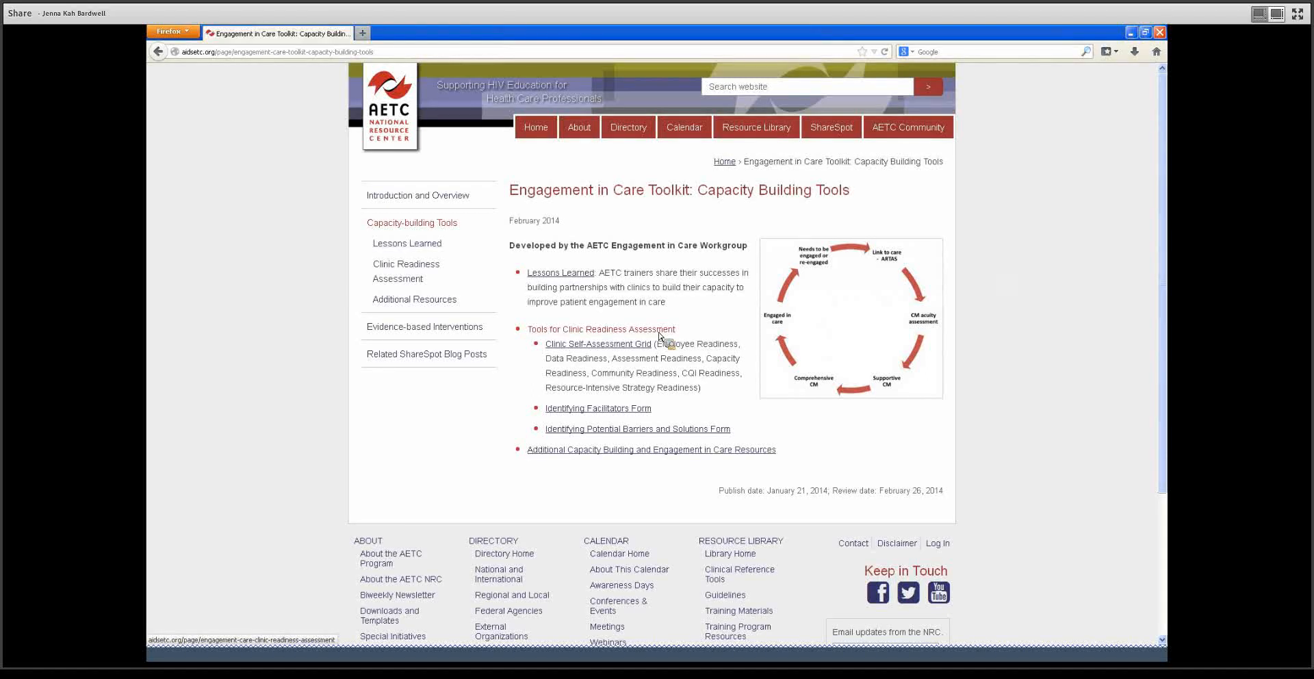
left_click(597, 343)
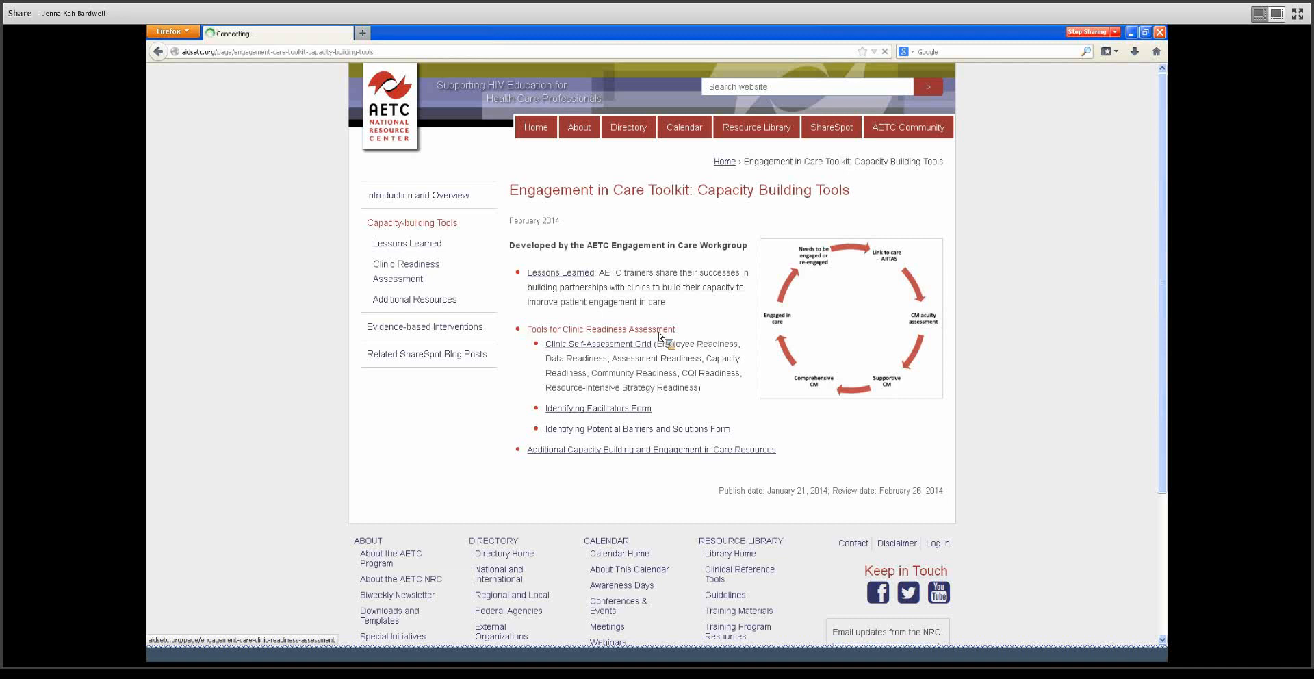
Step: Mark the third Assessment Readiness statement as 'We haven't started discussing'
left_click(598, 344)
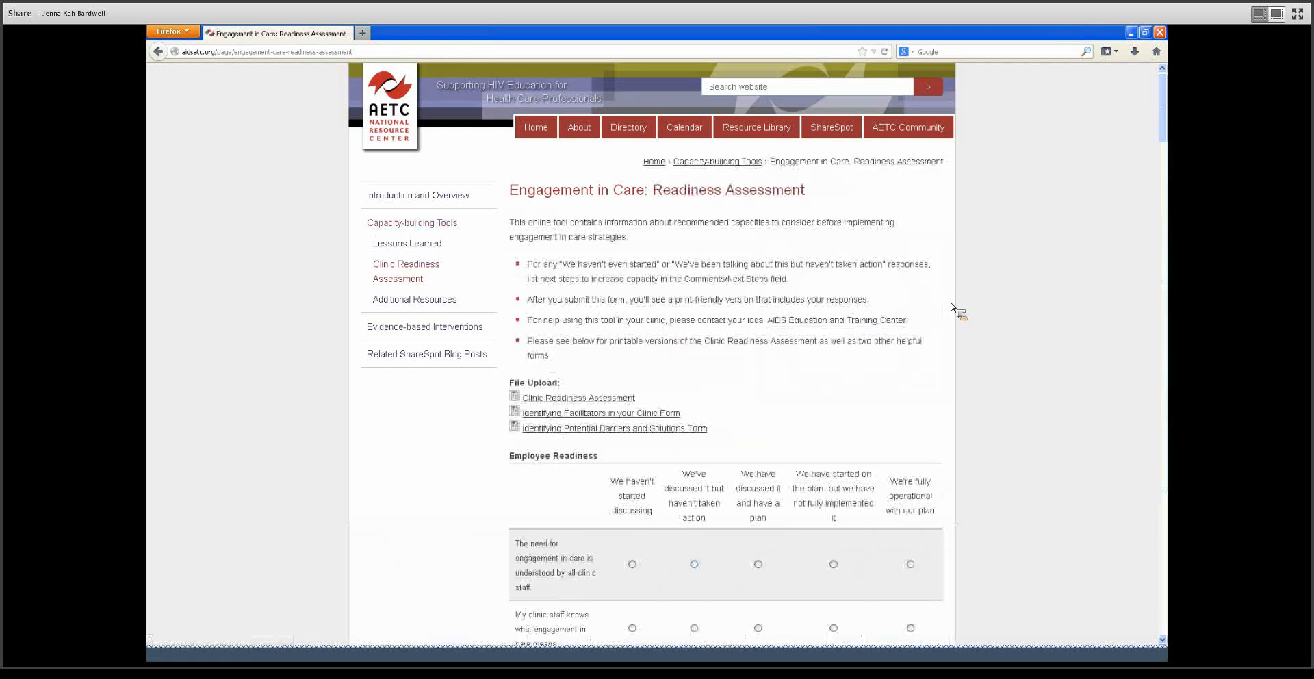
scroll("down", 3)
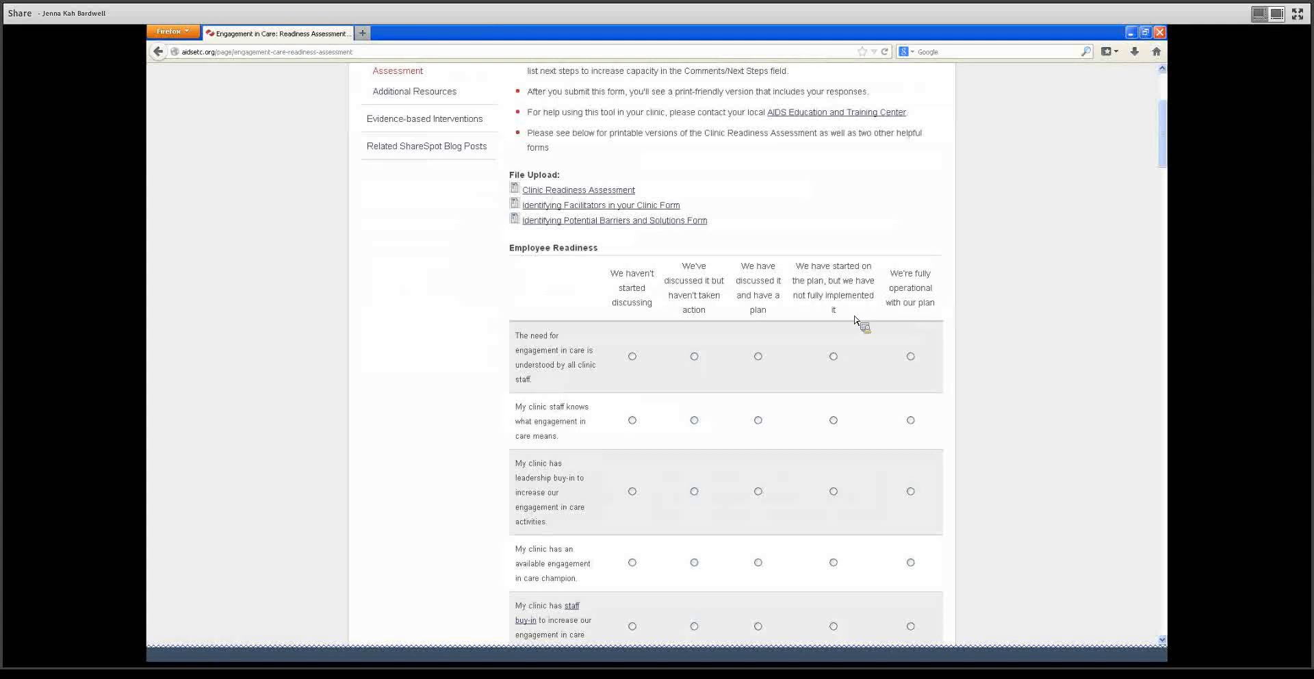
mouse_move(848, 321)
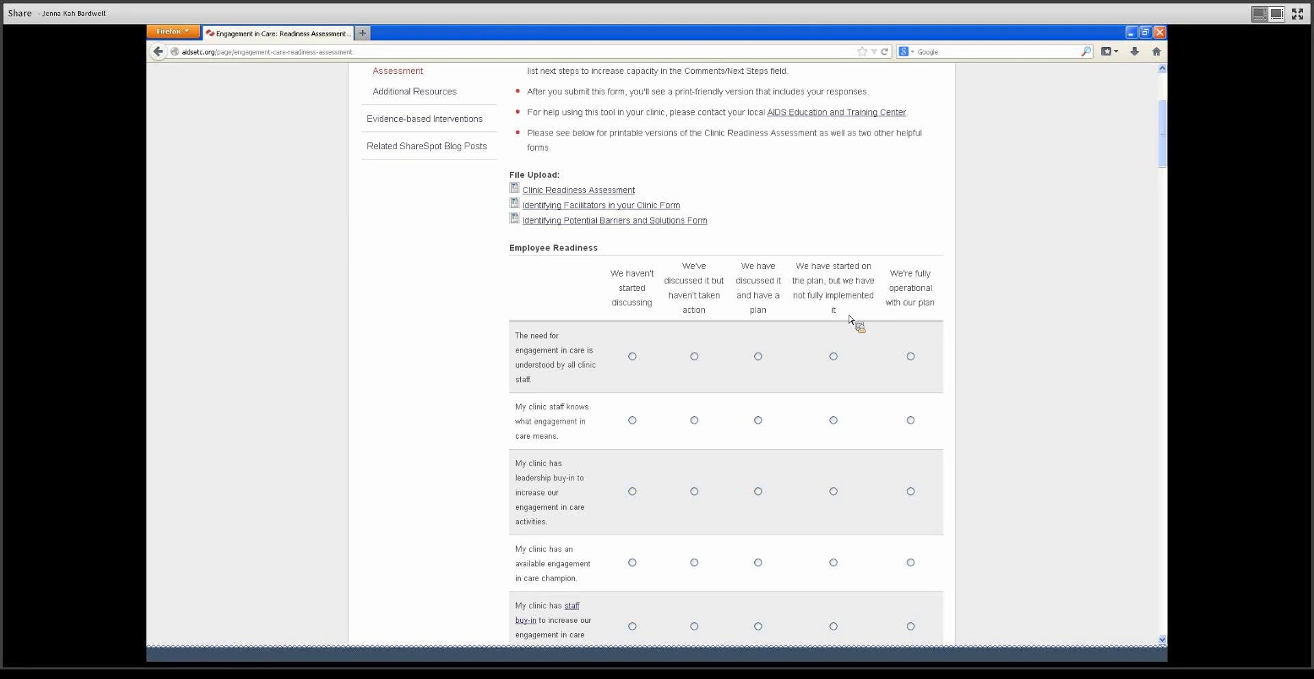
mouse_move(811, 310)
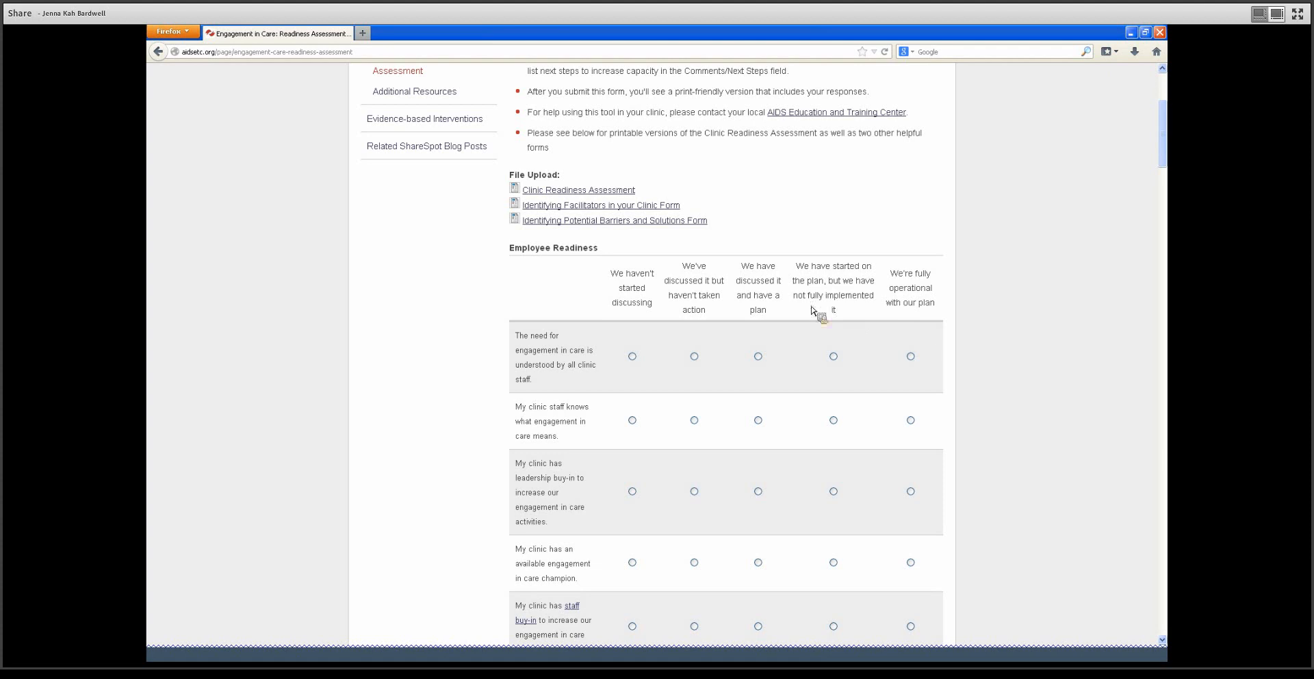
scroll("down", 3)
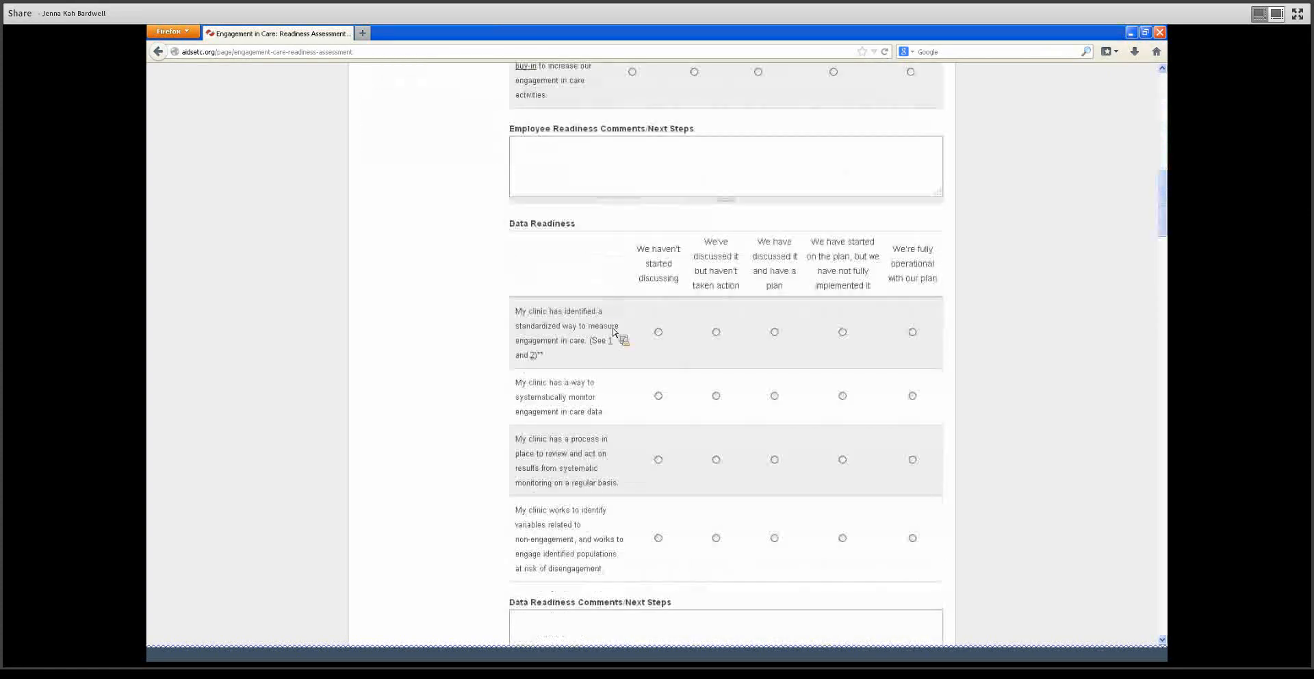
scroll("down", 3)
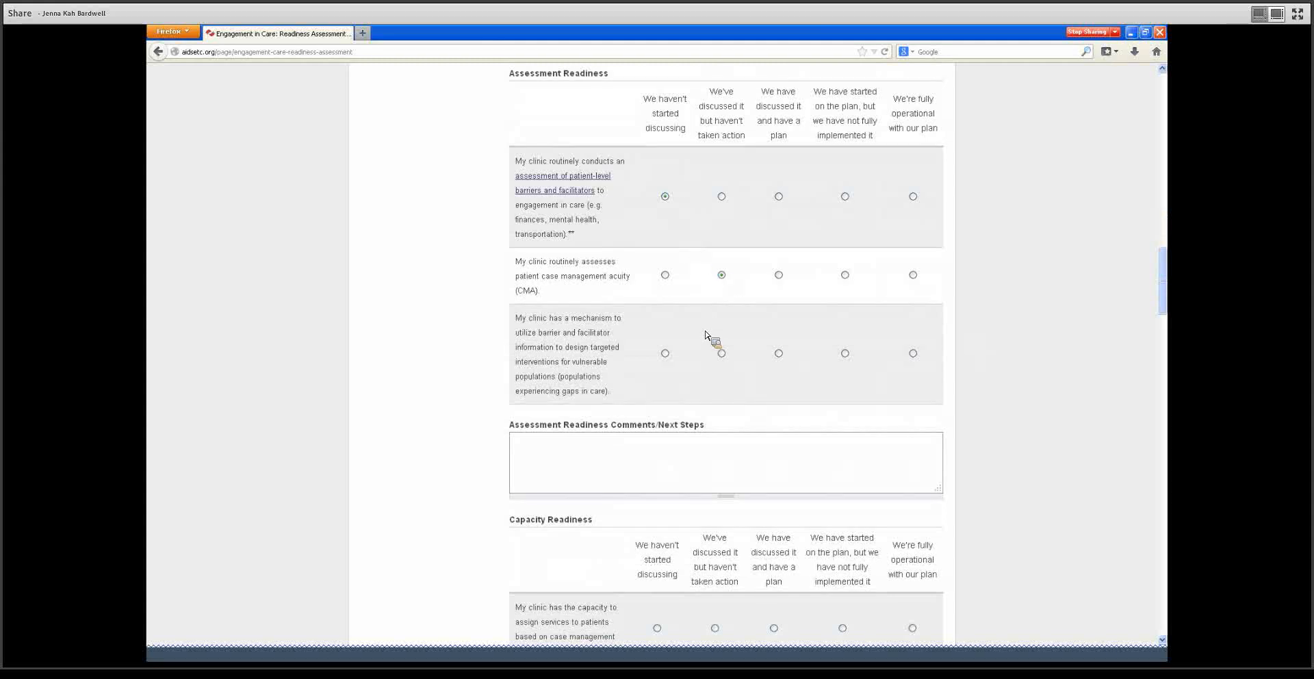
left_click(665, 354)
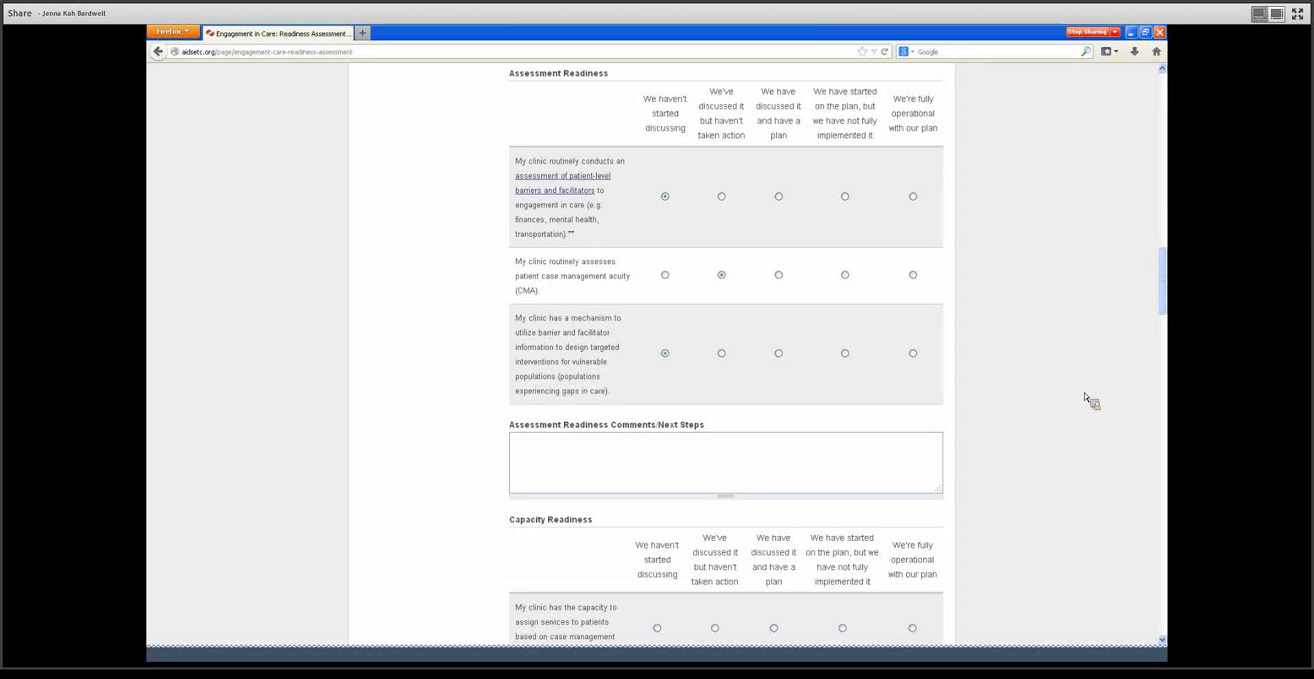
scroll("up", 3)
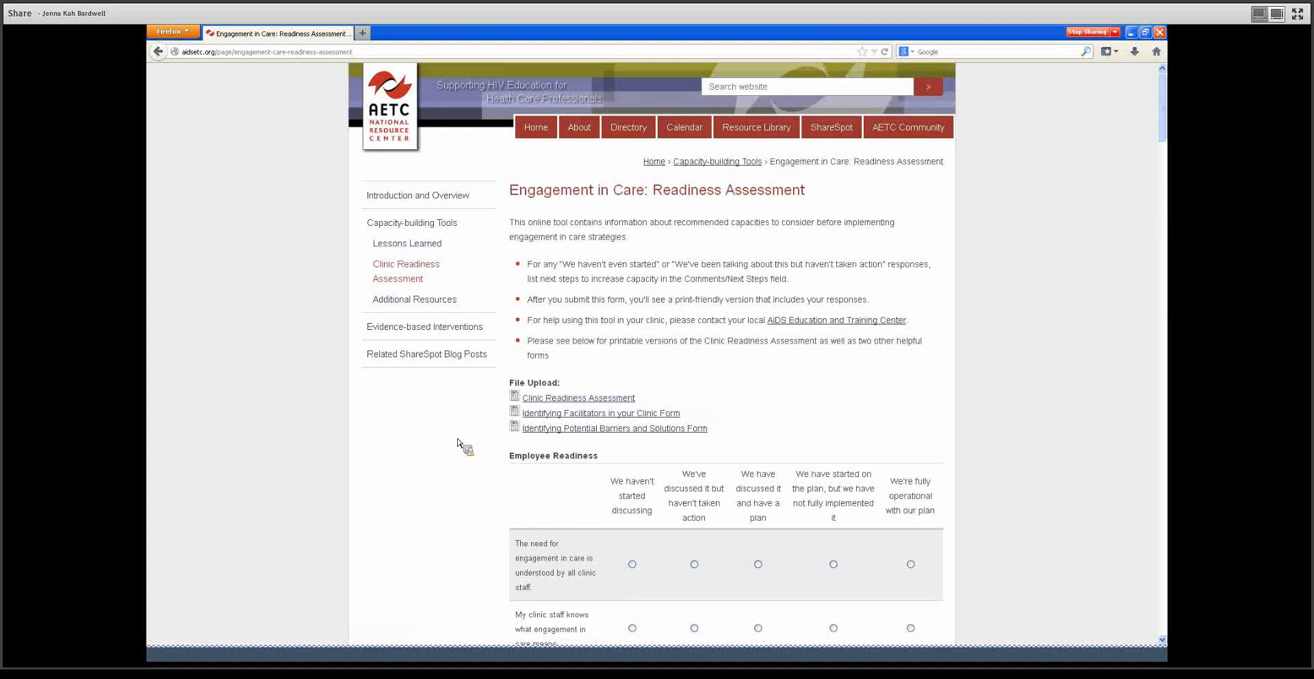
mouse_move(540, 434)
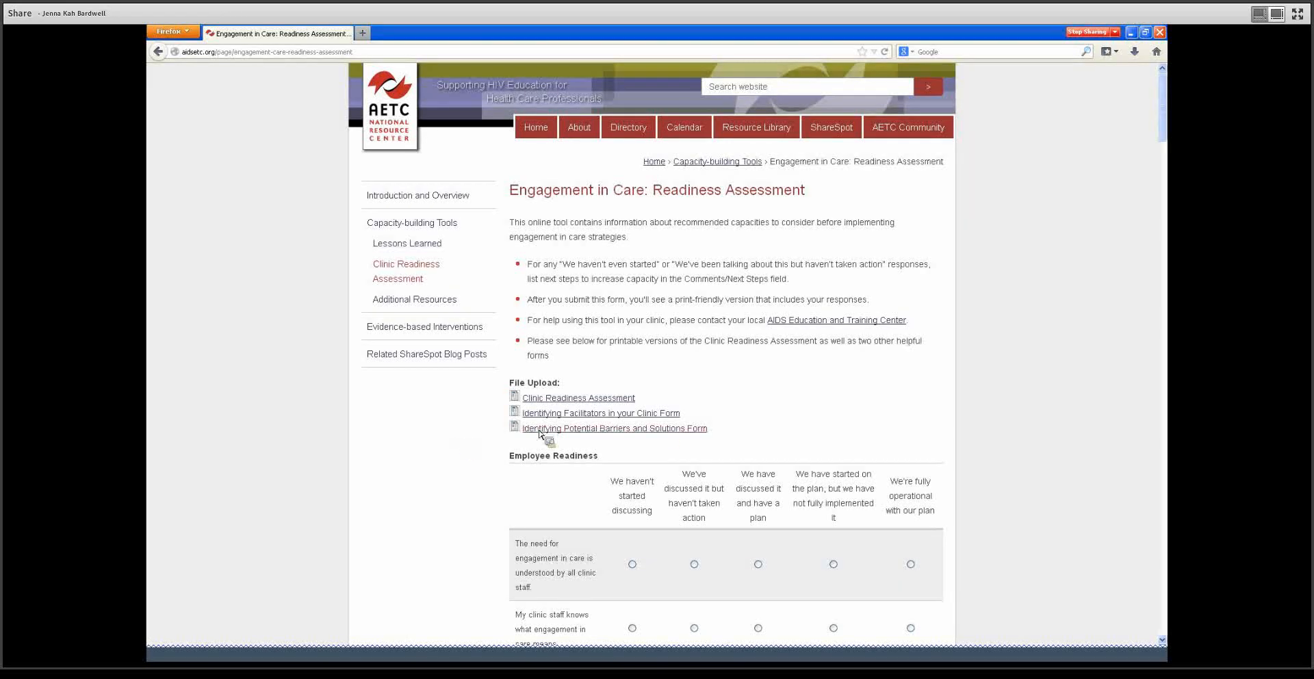
mouse_move(1031, 432)
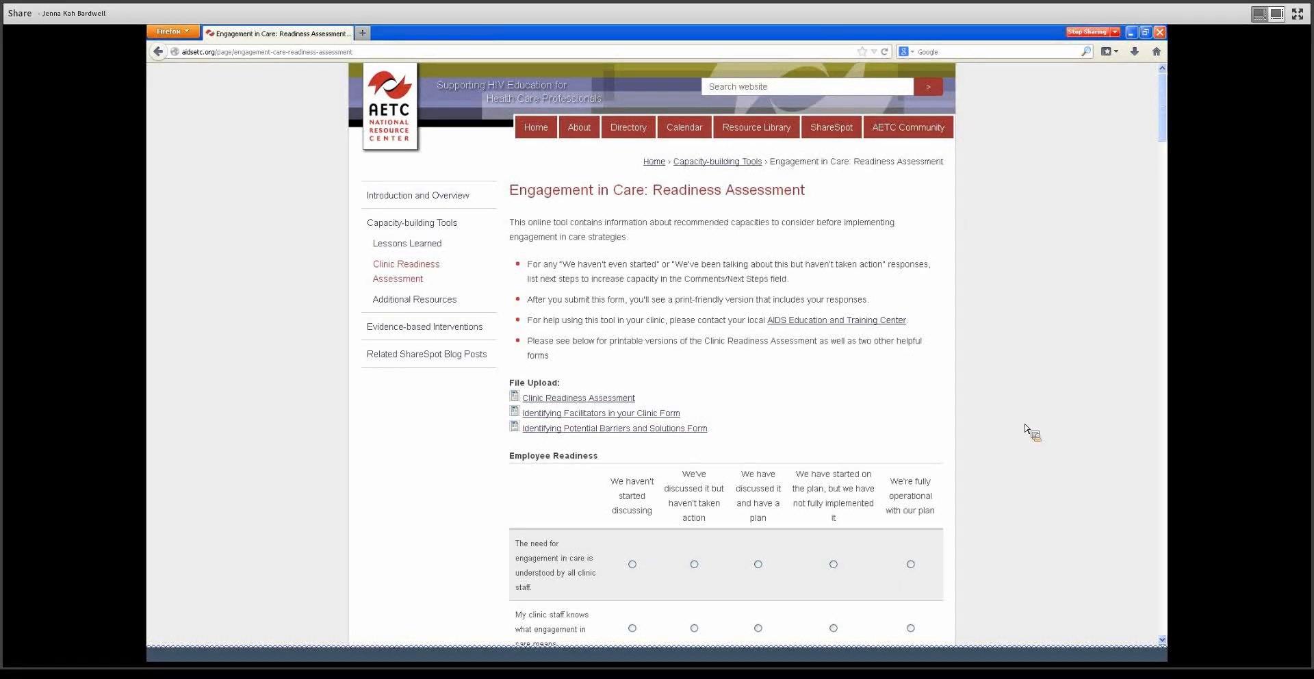
mouse_move(600, 413)
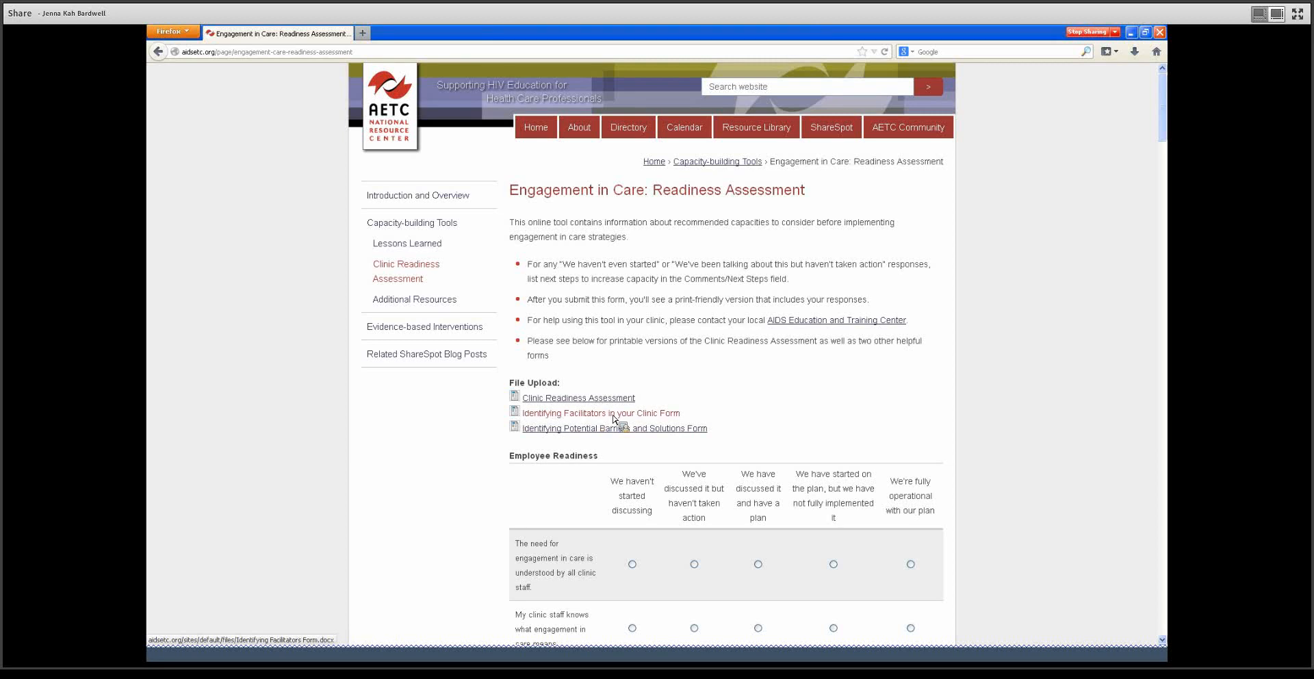
mouse_move(603, 429)
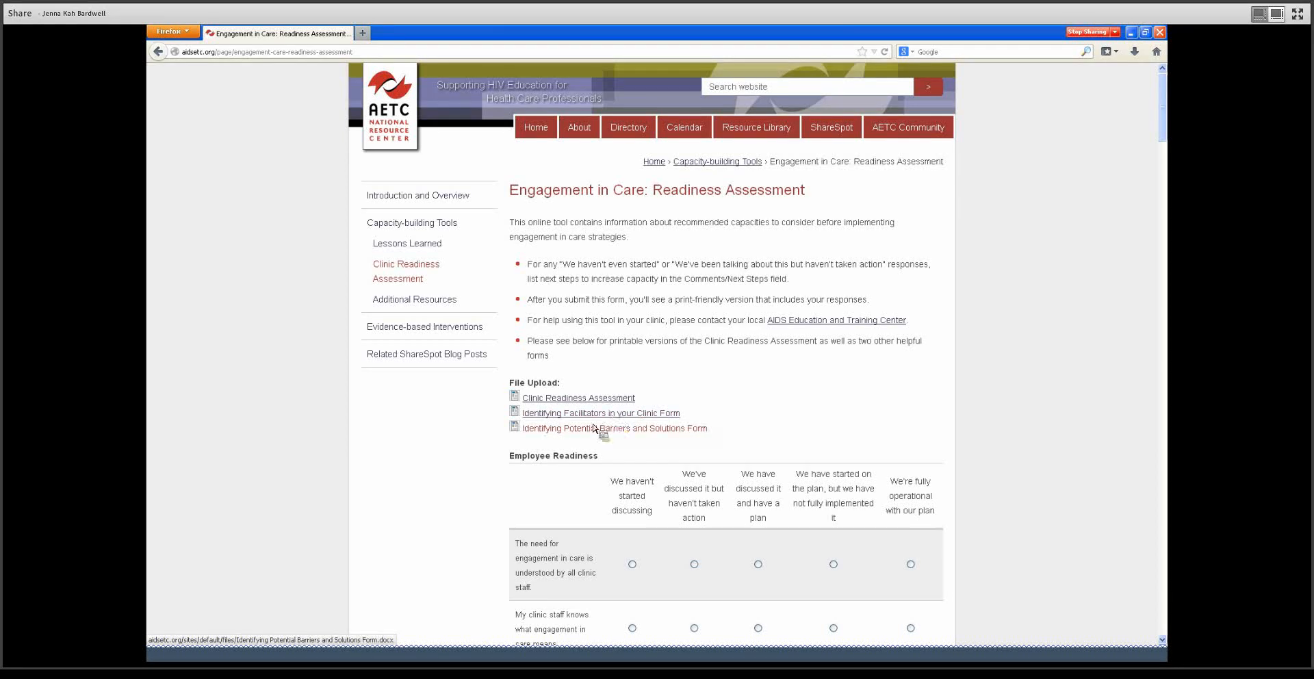
mouse_move(595, 432)
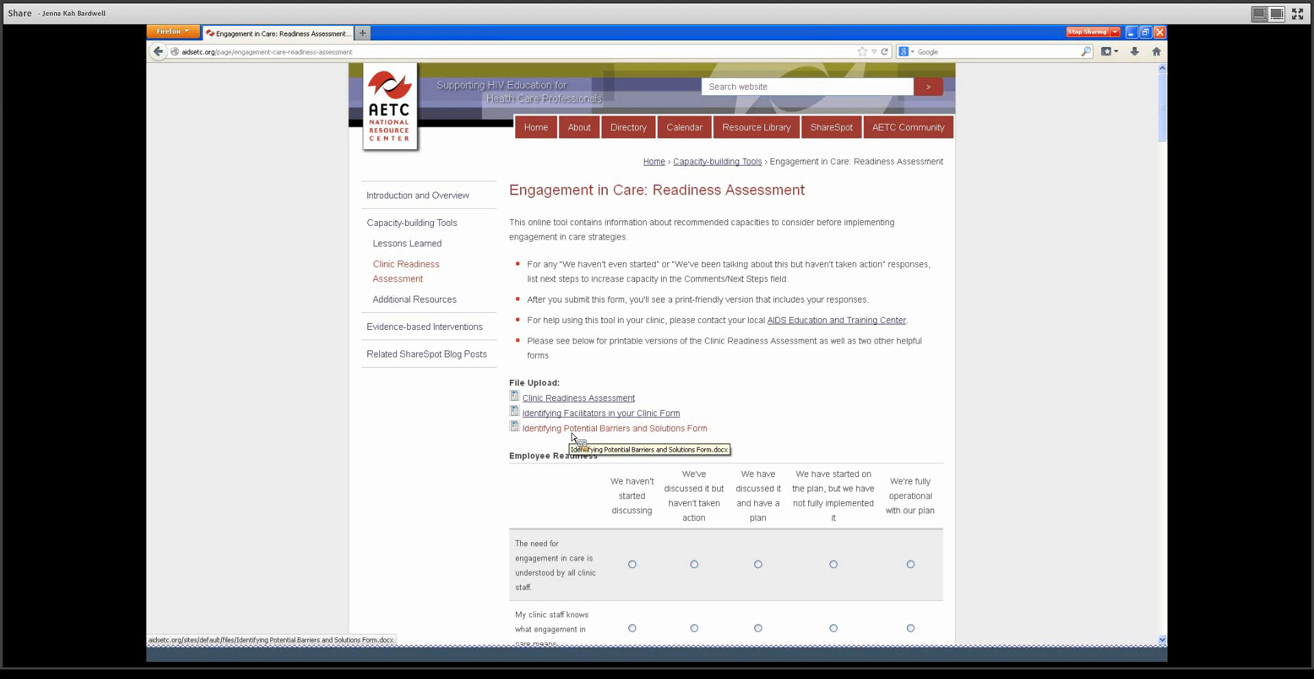
scroll("down", 3)
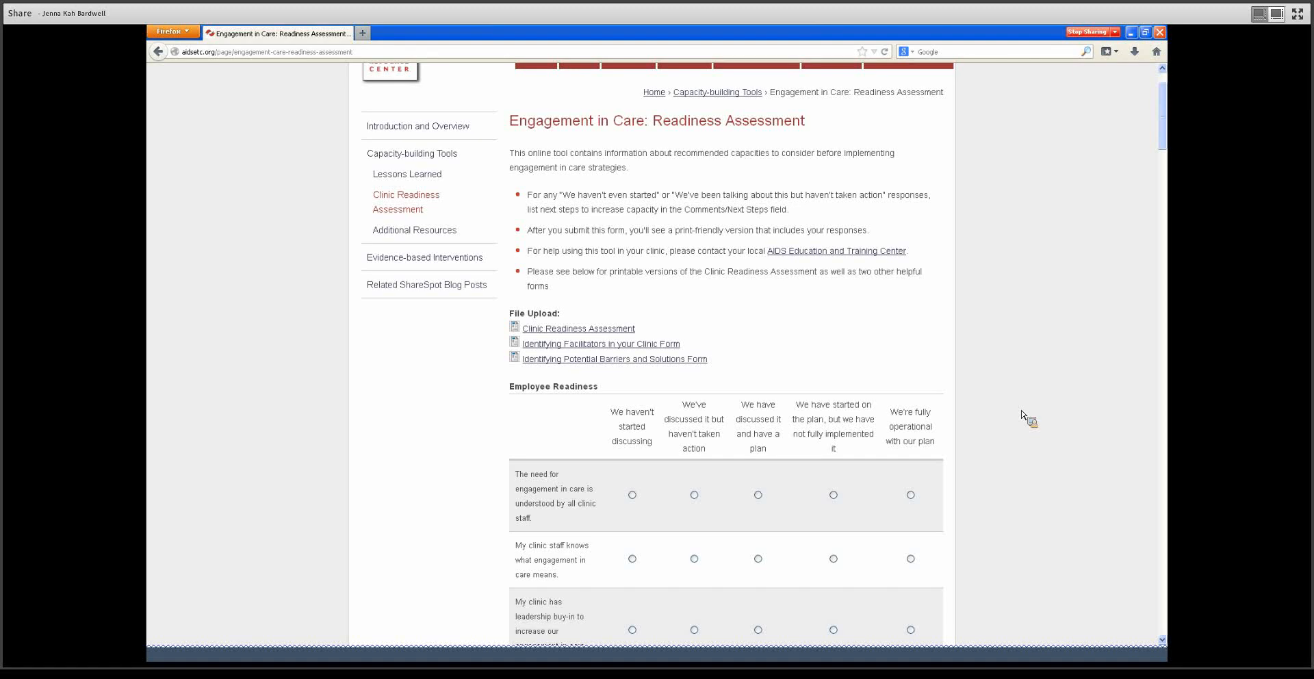
scroll("down", 3)
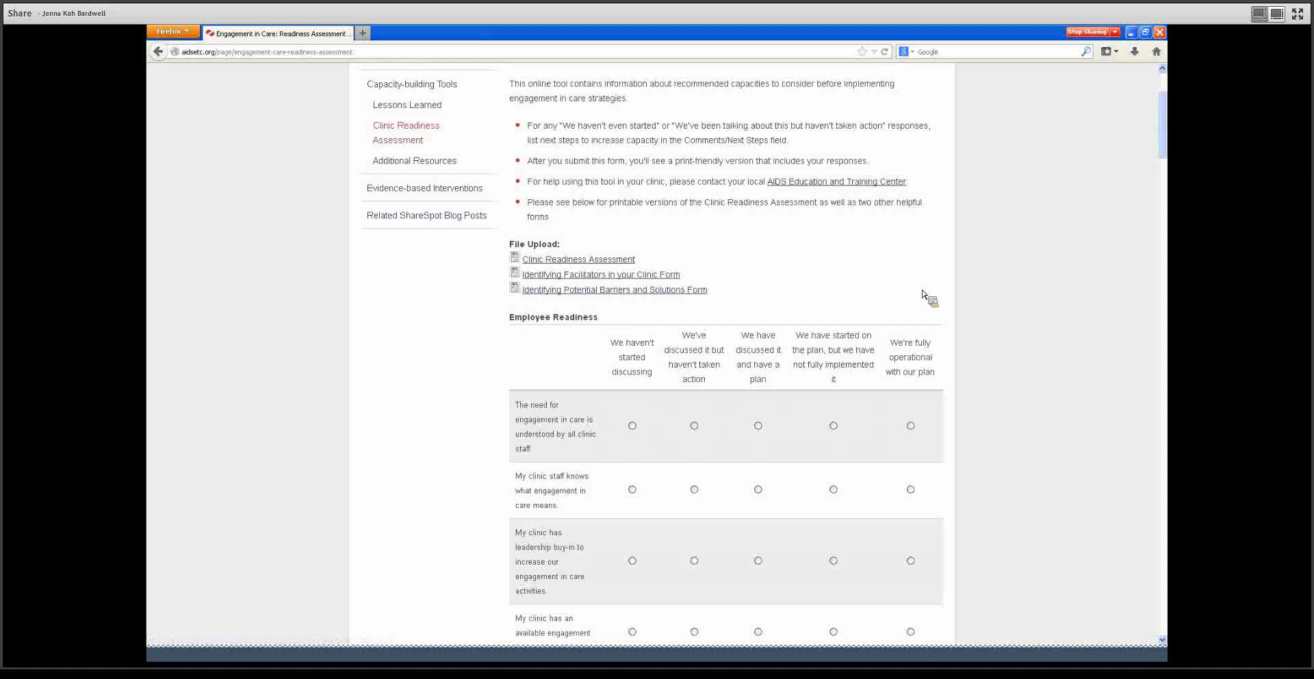
scroll("up", 3)
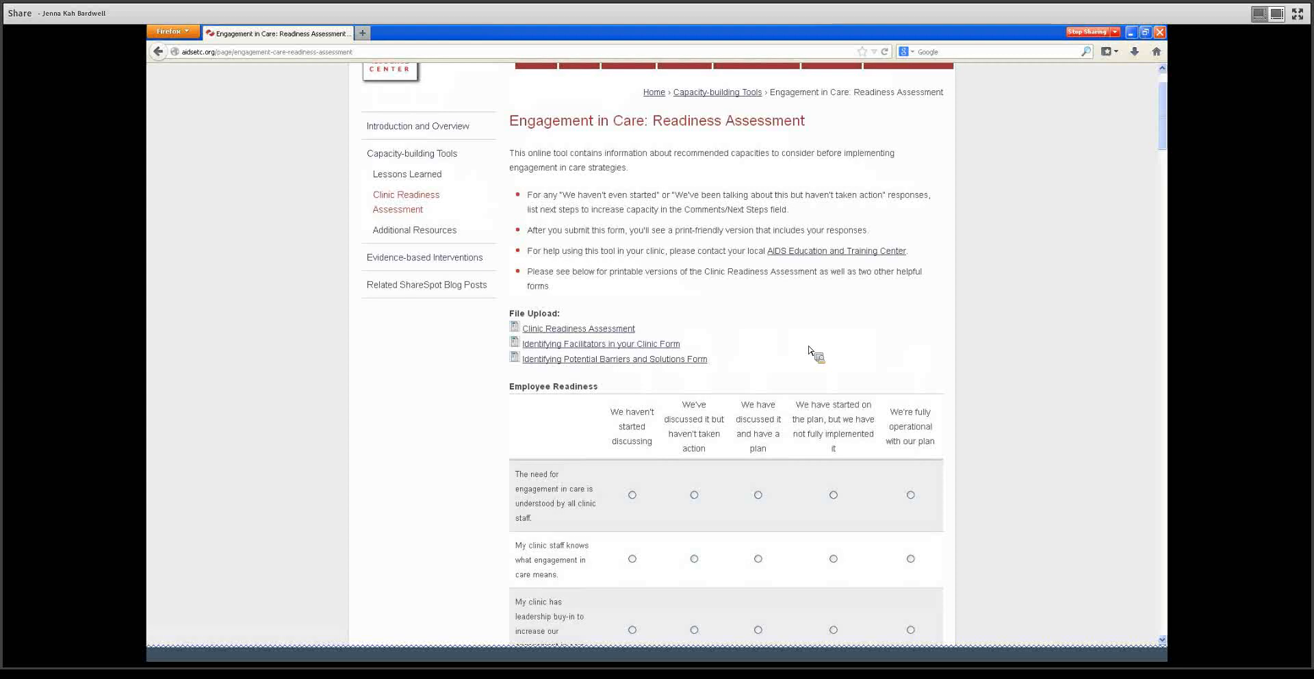
scroll("up", 3)
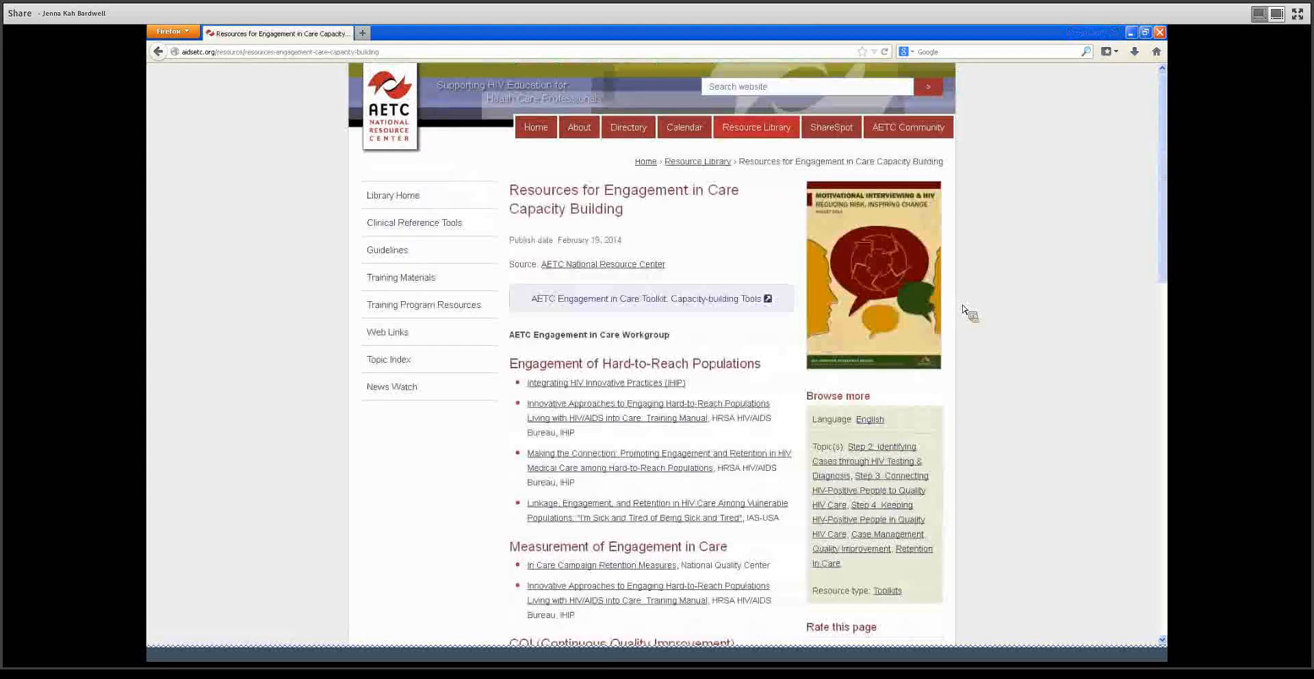
Step: Scroll through the resource lists on Resources for Engagement in Care Capacity Building
scroll("up", 3)
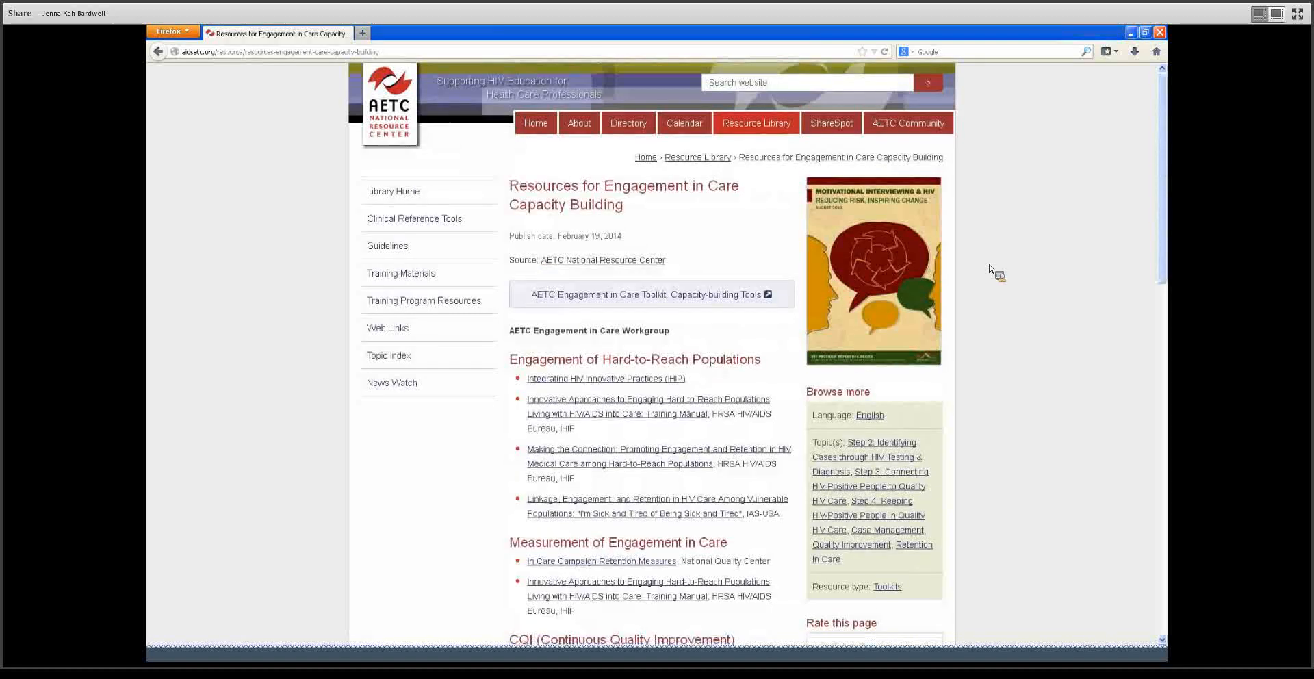
scroll("down", 3)
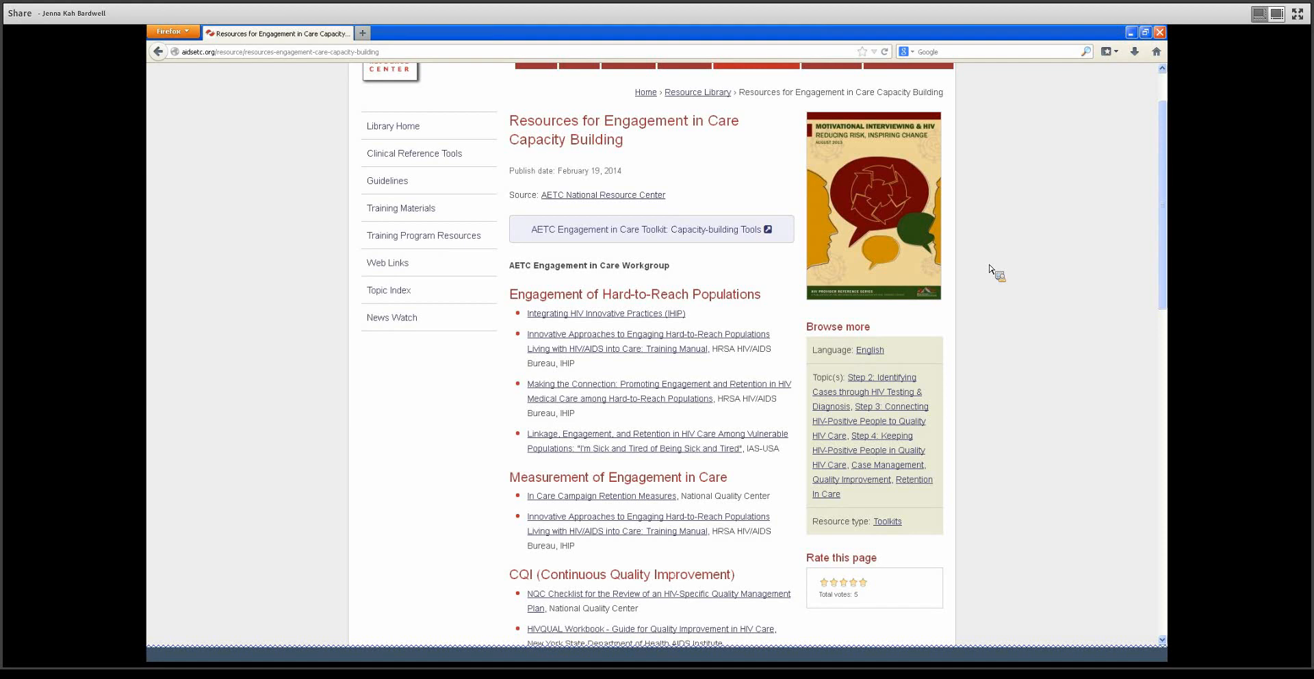
scroll("down", 3)
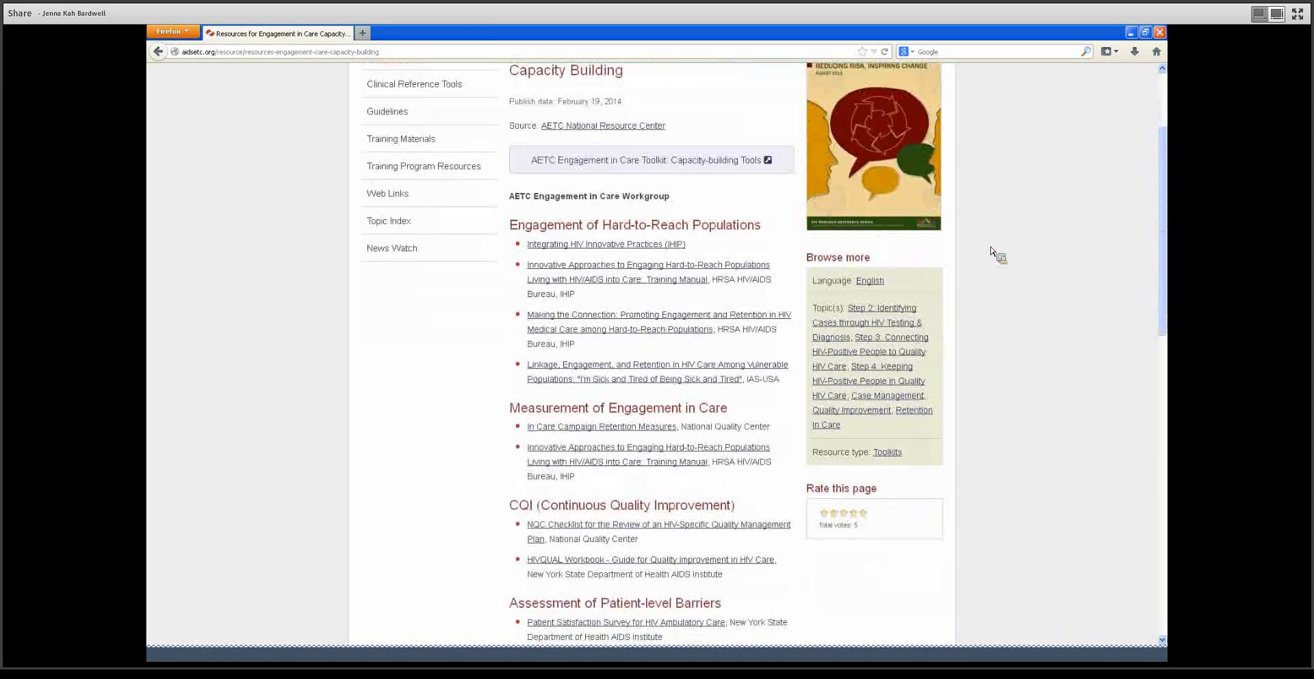
mouse_move(983, 455)
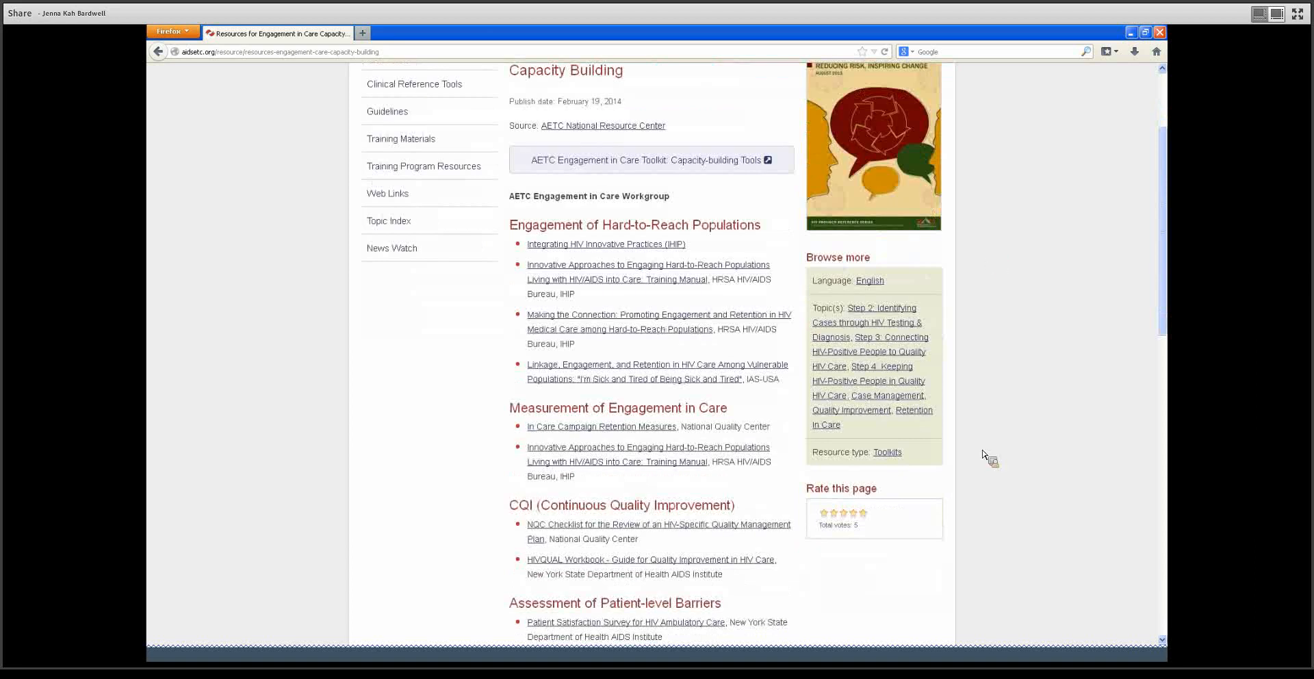
scroll("down", 3)
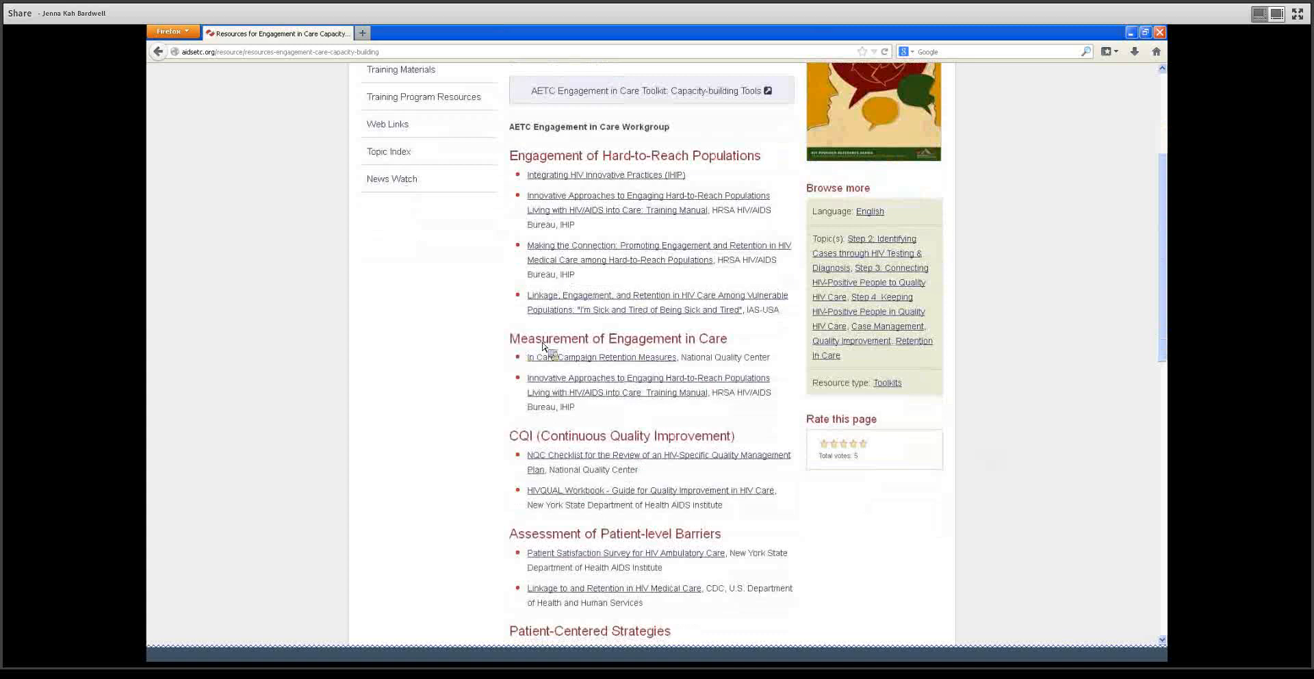
mouse_move(723, 350)
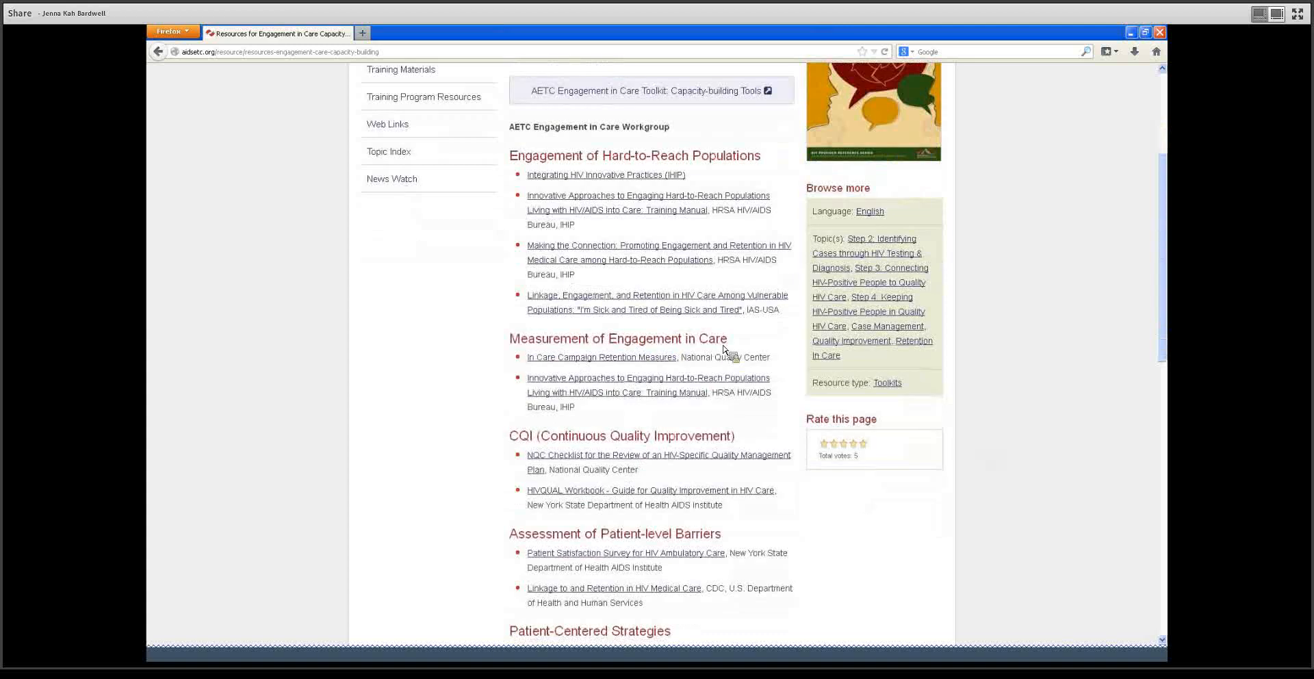
mouse_move(557, 361)
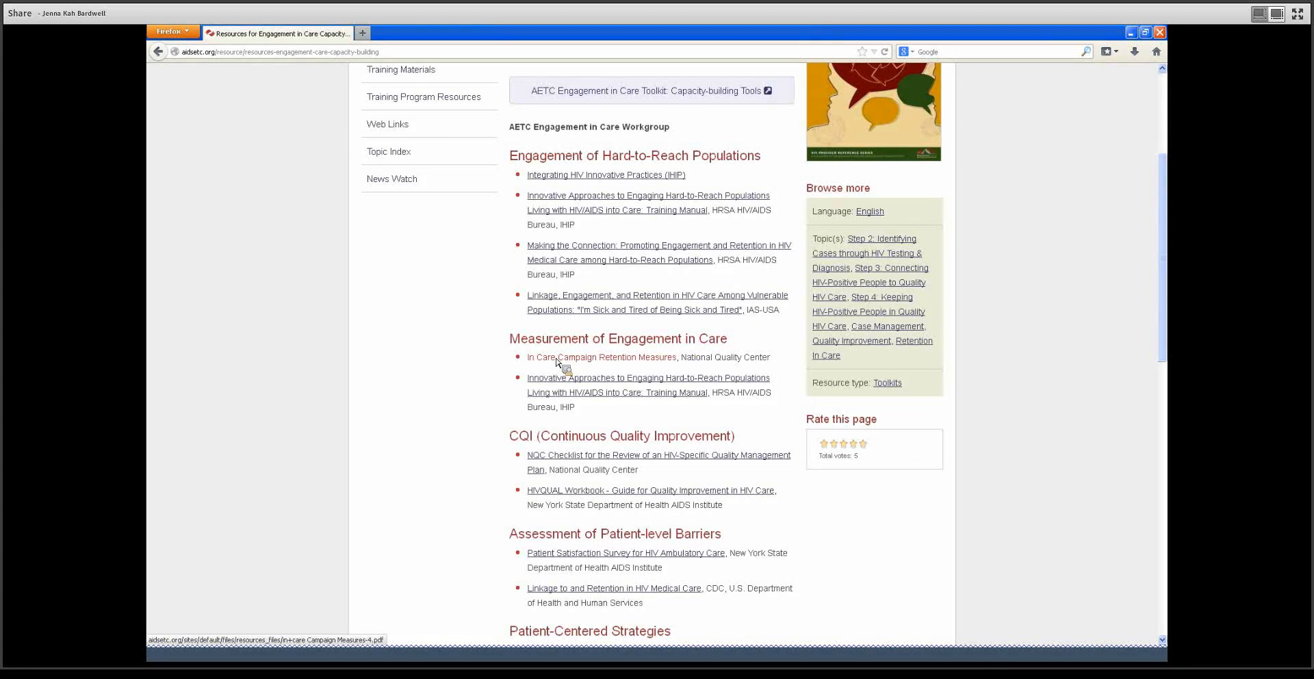
scroll("up", 3)
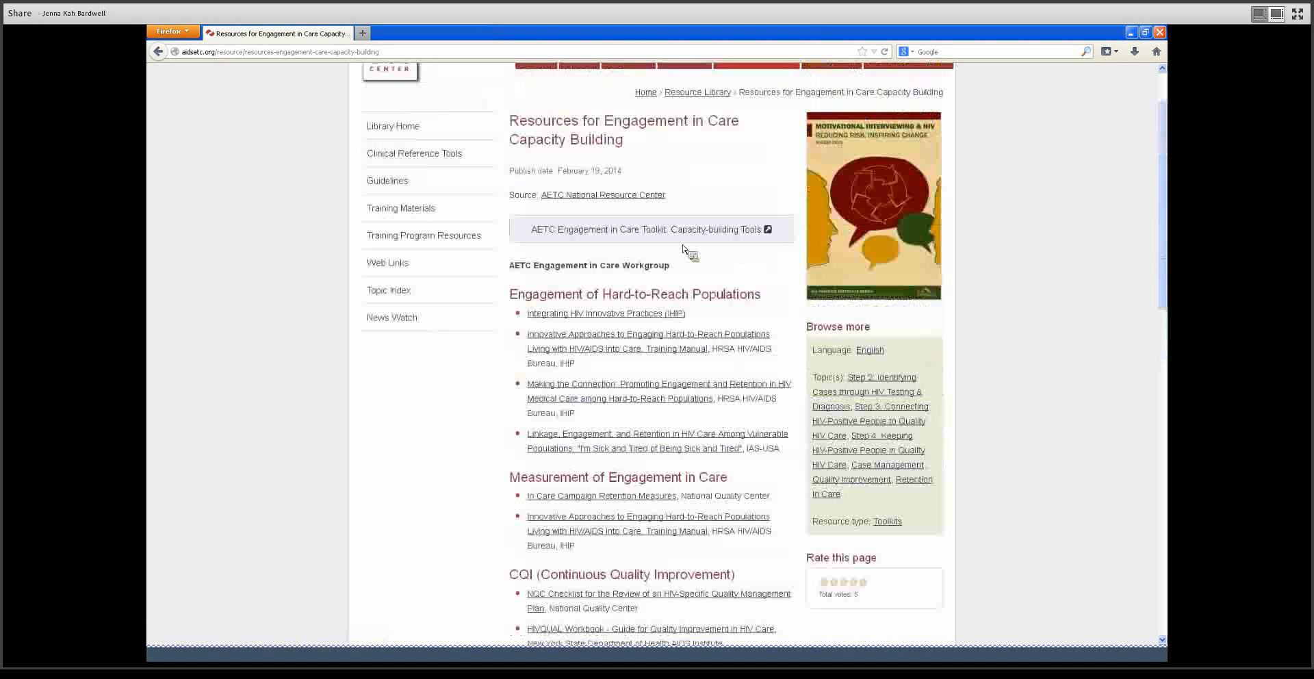
Step: Go back to Capacity-building Tools, then open the Evidence-based Interventions section
left_click(632, 229)
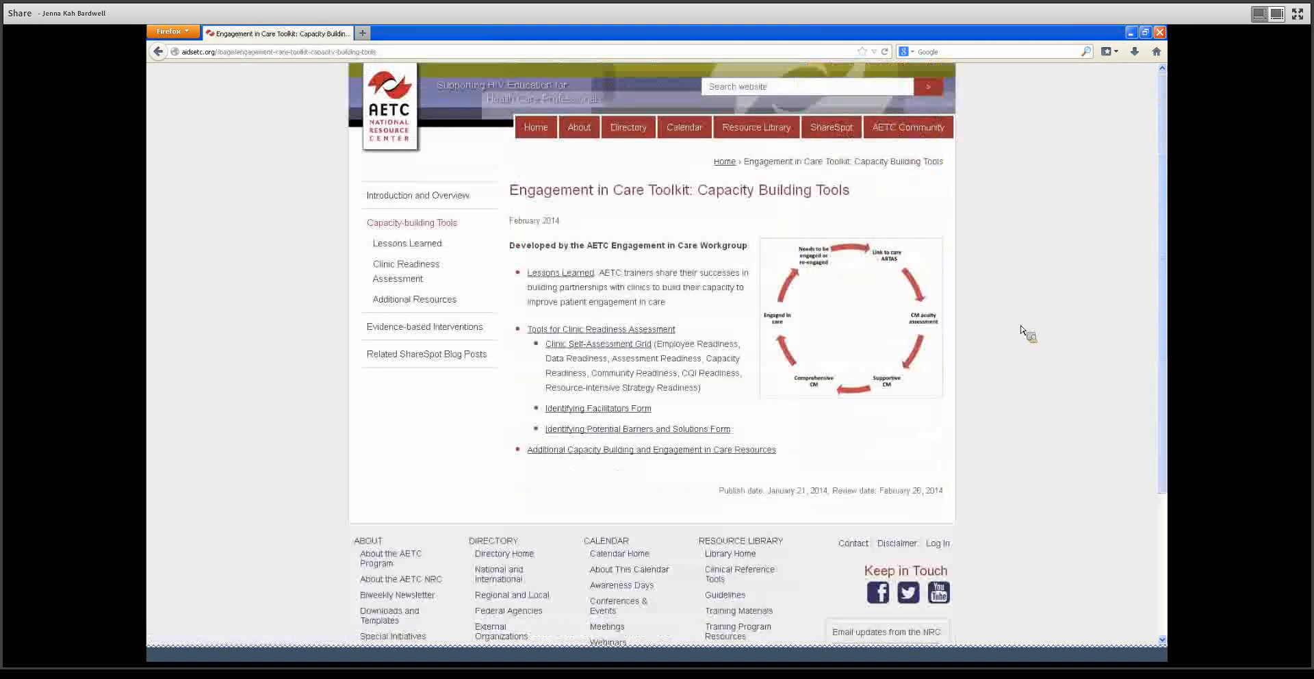
mouse_move(425, 327)
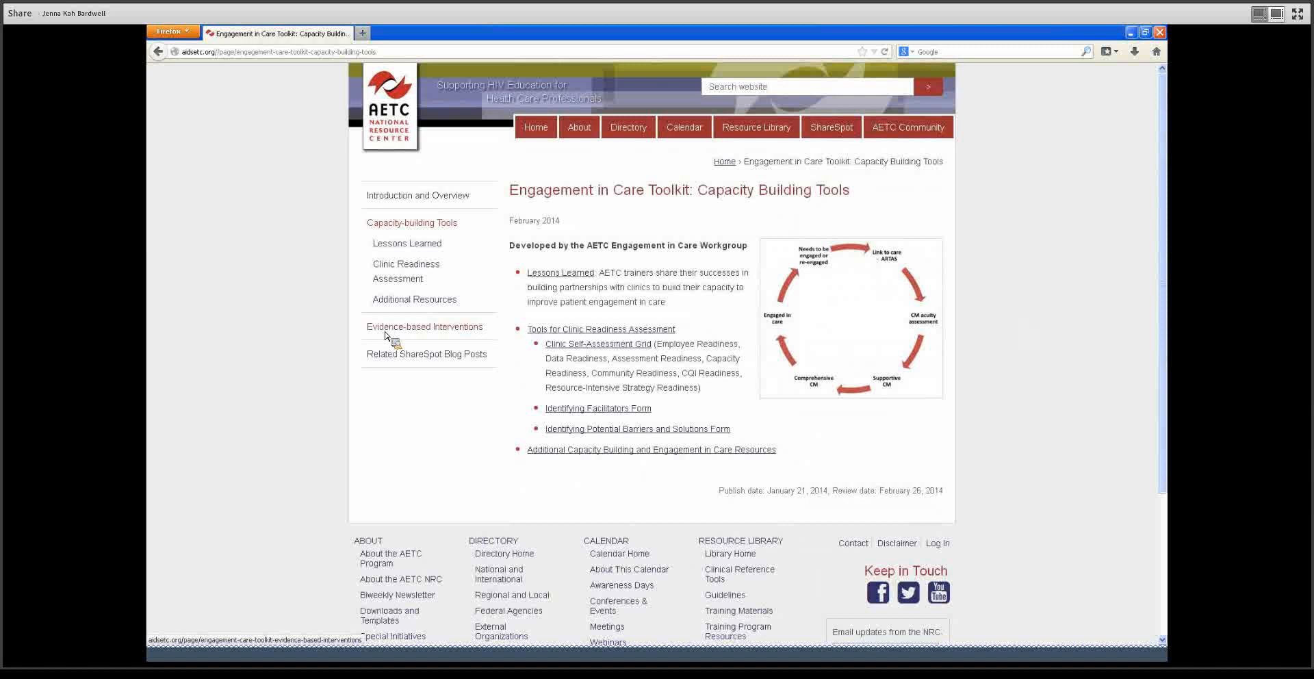
left_click(424, 326)
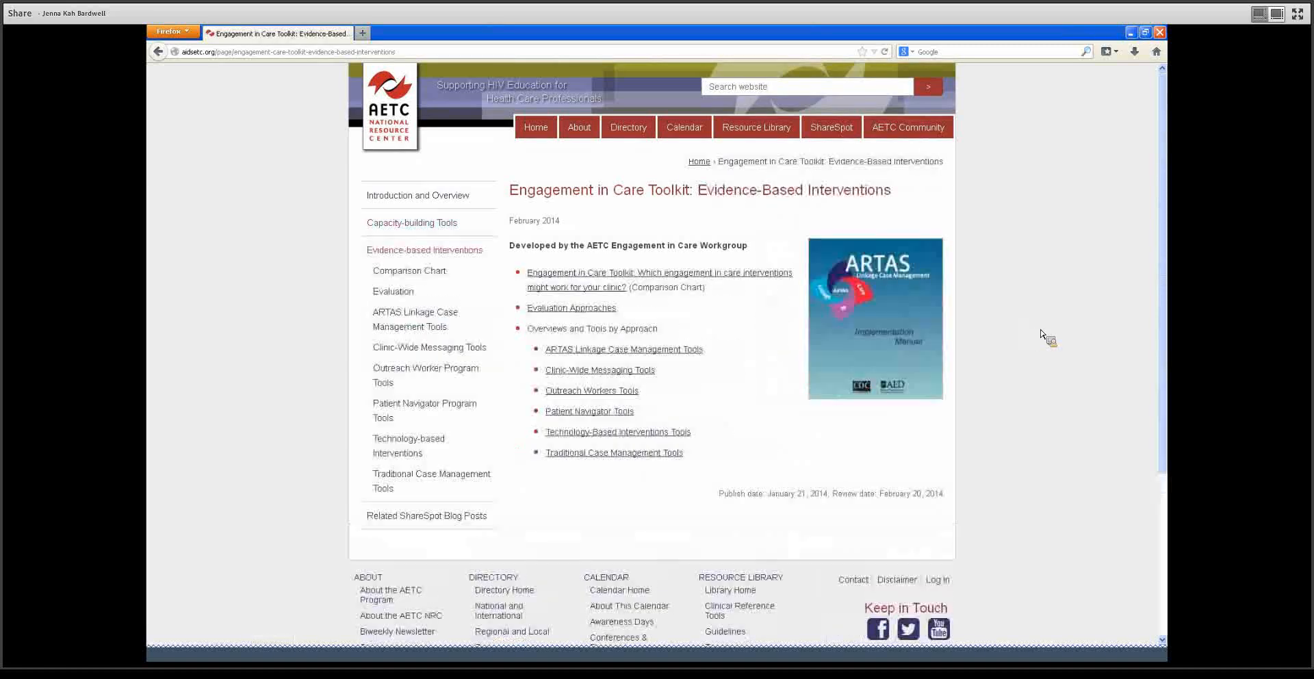
scroll("down", 3)
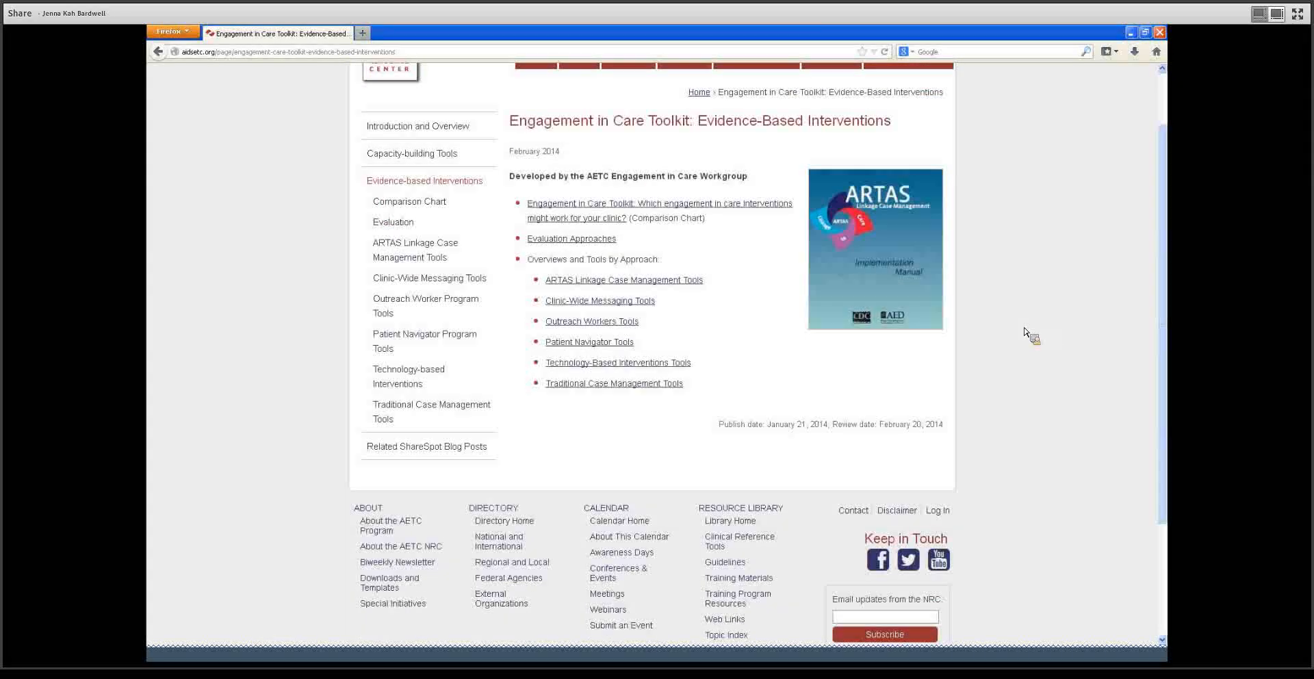
mouse_move(621, 218)
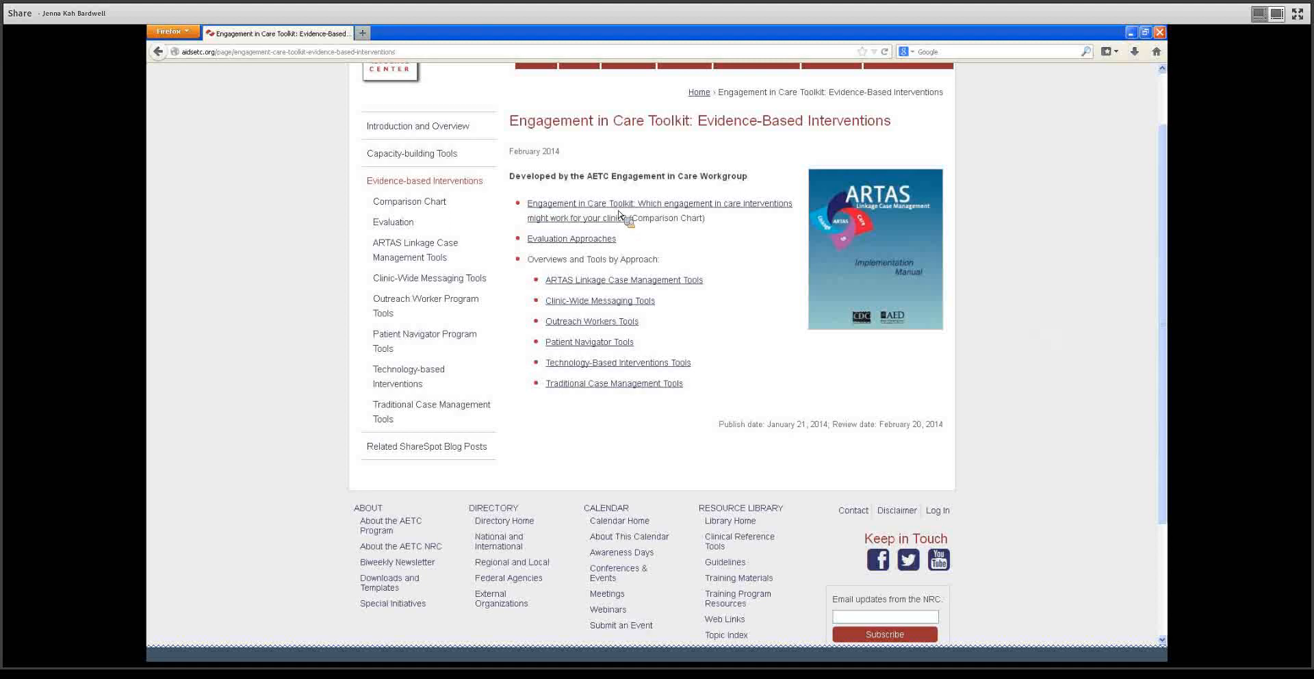
left_click(658, 204)
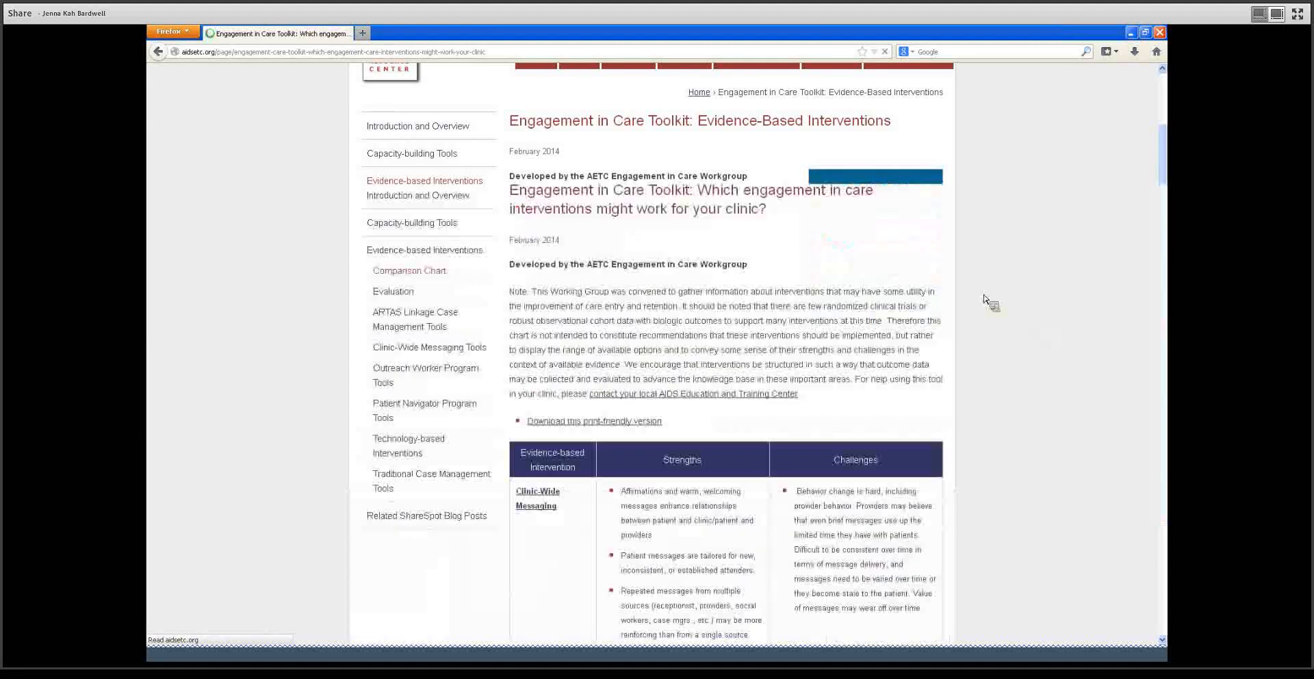
scroll("down", 3)
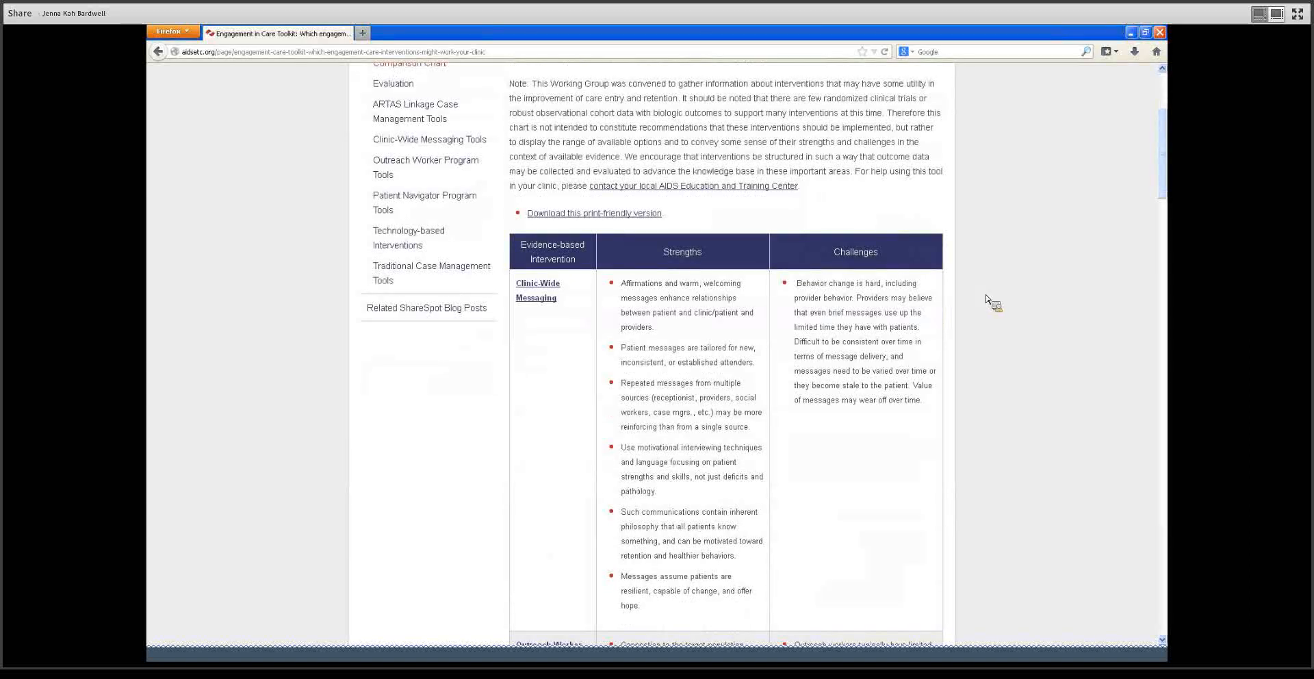
scroll("down", 3)
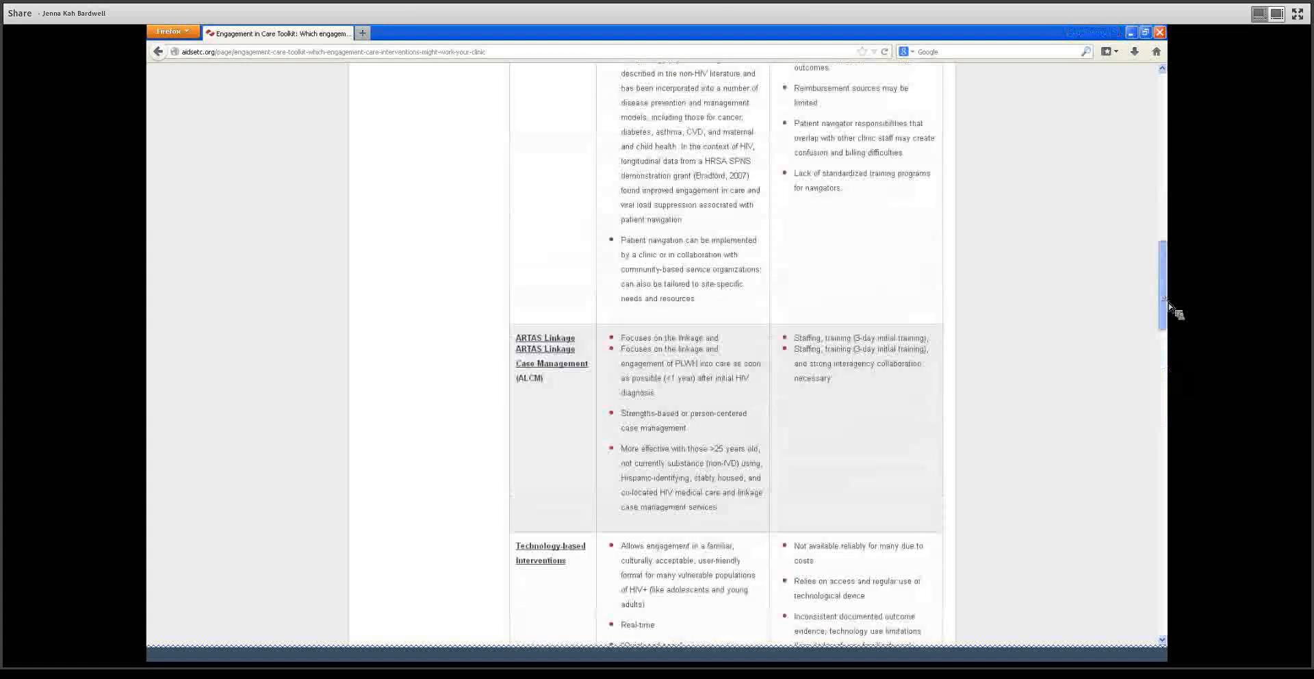
scroll("up", 3)
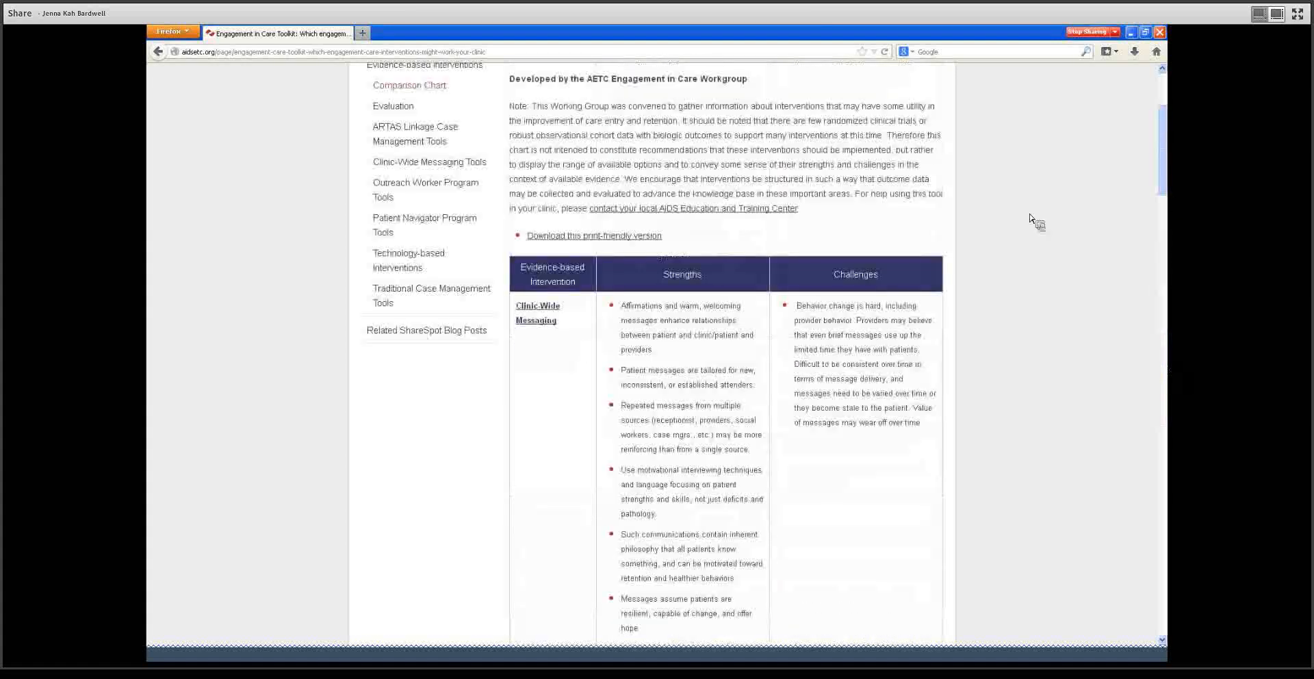
mouse_move(971, 310)
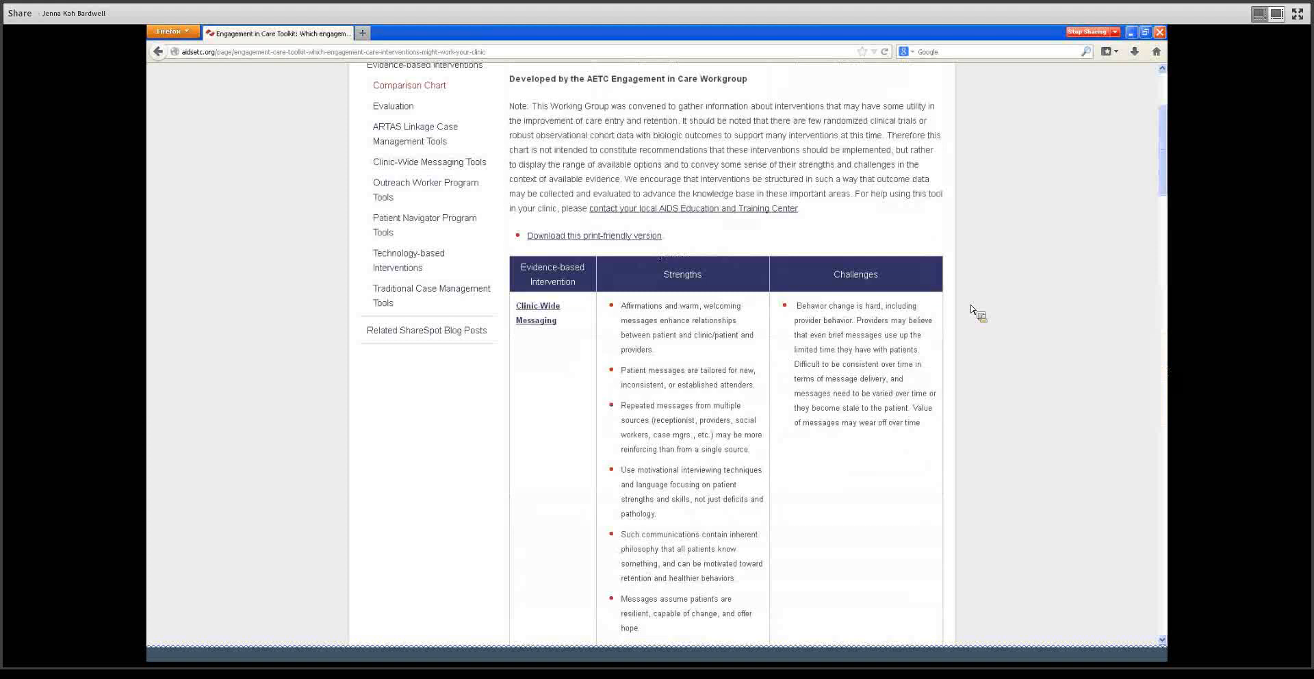
mouse_move(1041, 283)
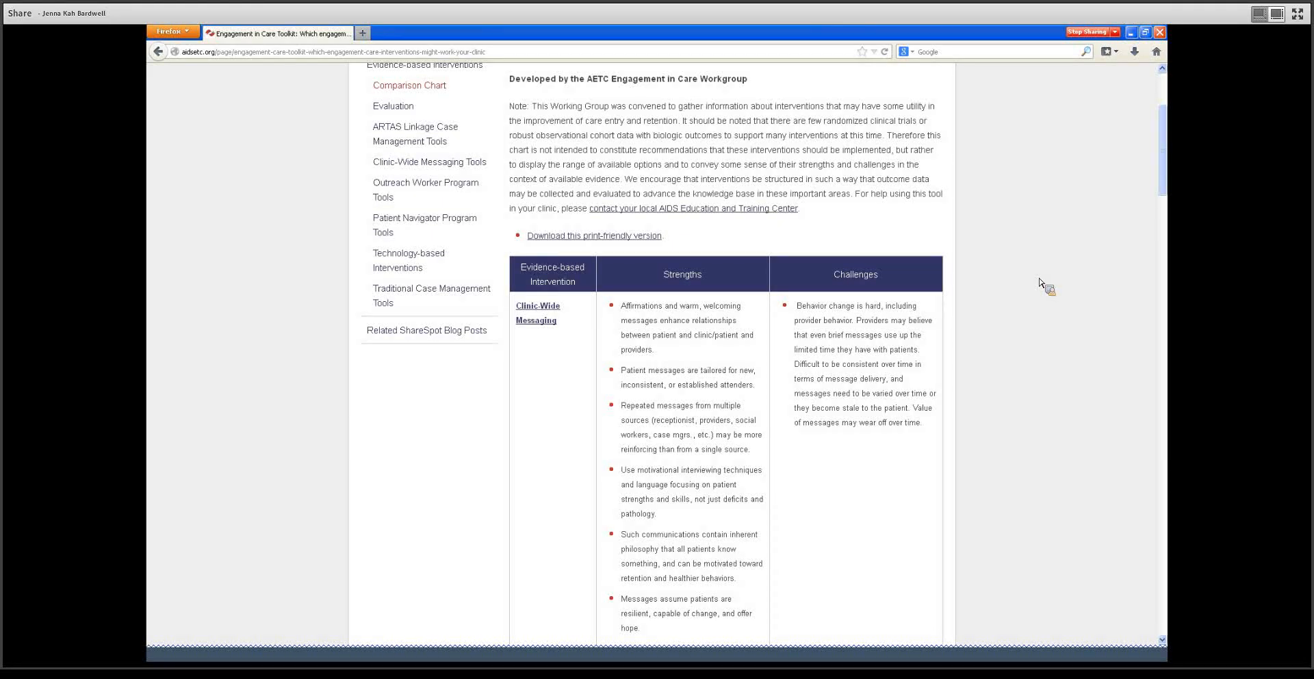
mouse_move(1067, 304)
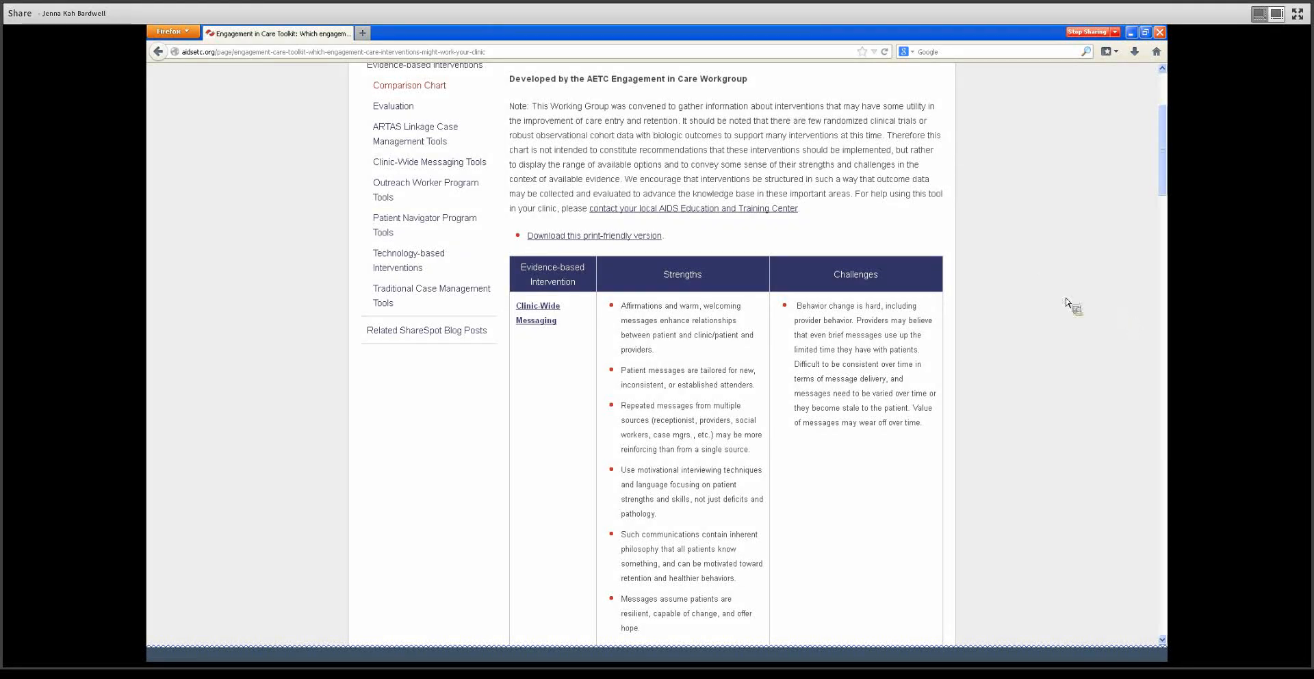
scroll("up", 3)
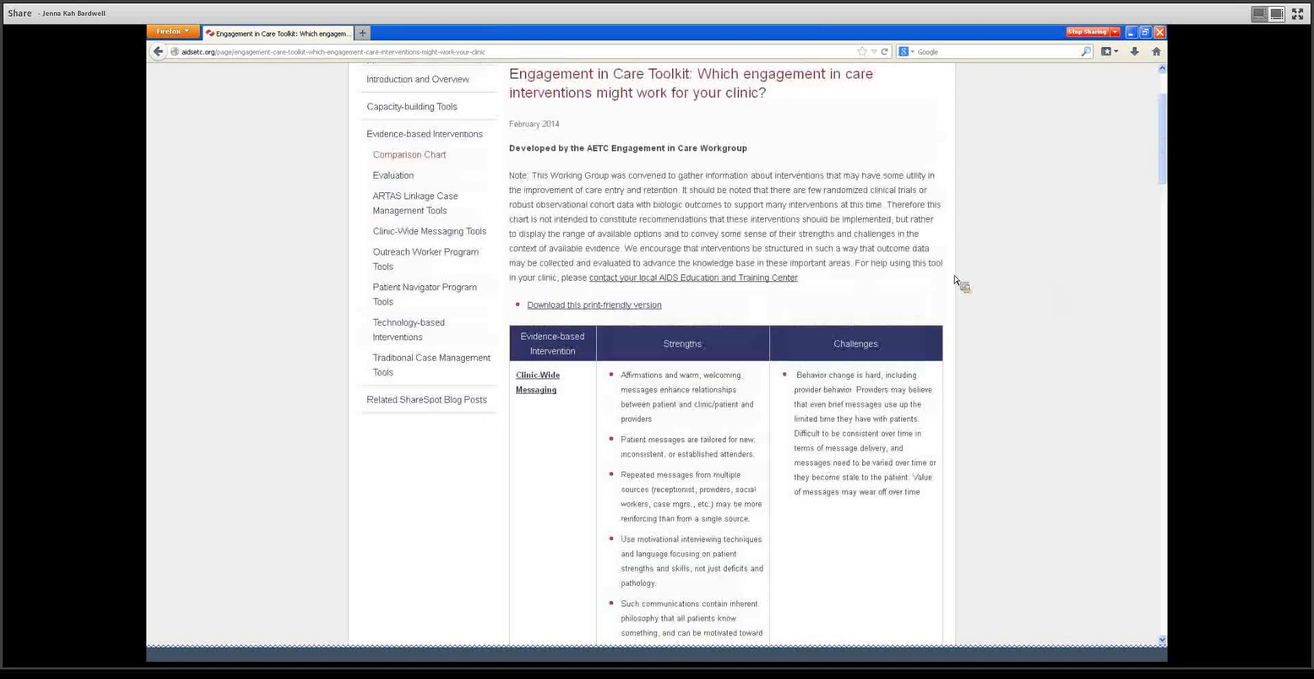
Step: View the toolkit's Evaluation measures page, then return to Evidence-based Interventions
left_click(425, 134)
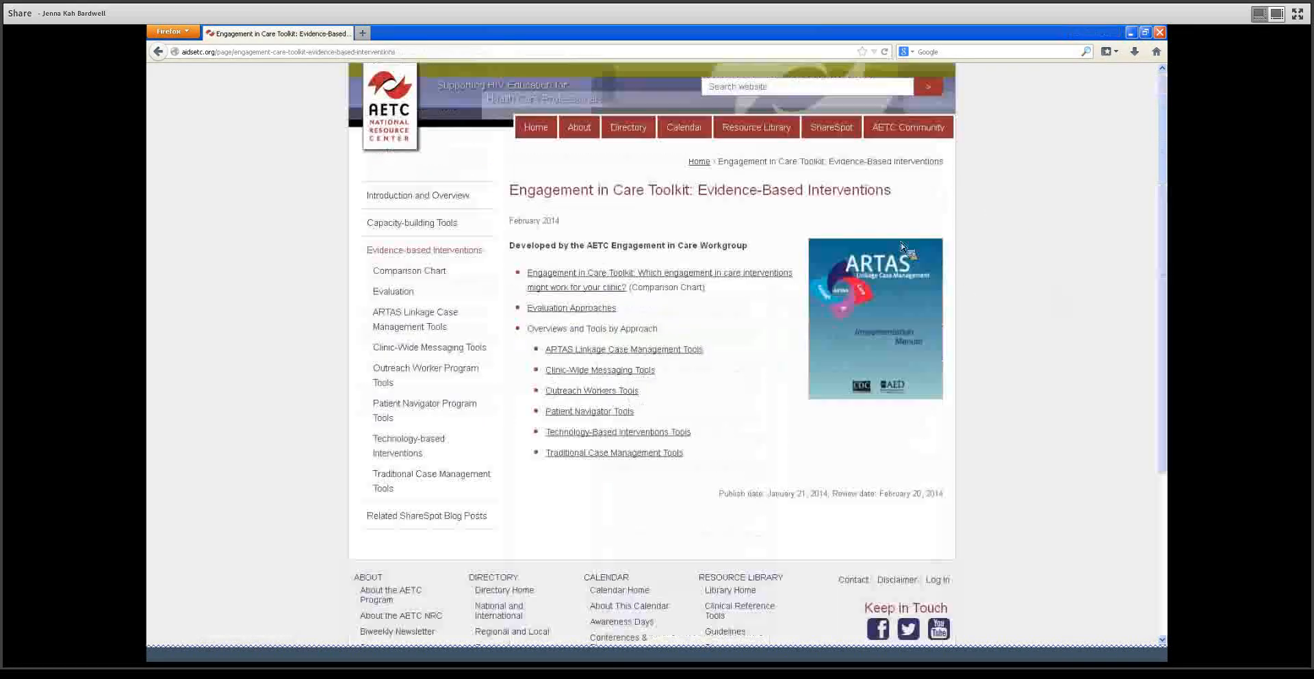
left_click(571, 307)
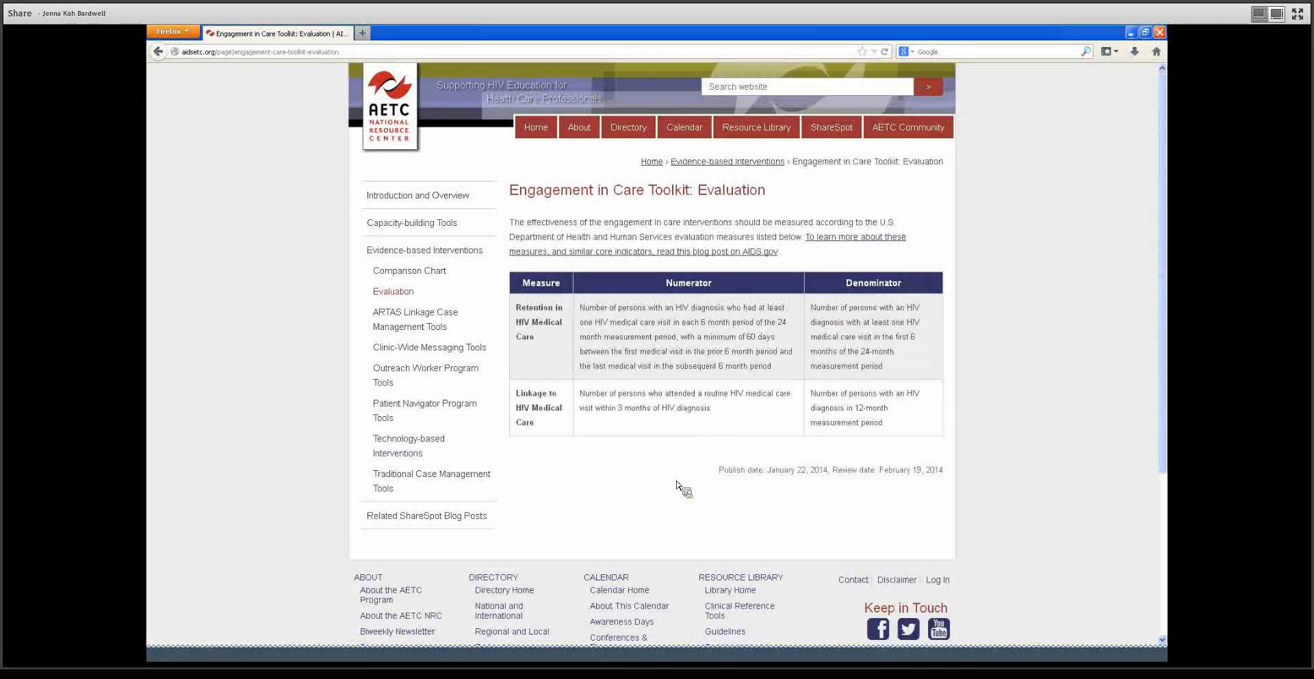
mouse_move(680, 501)
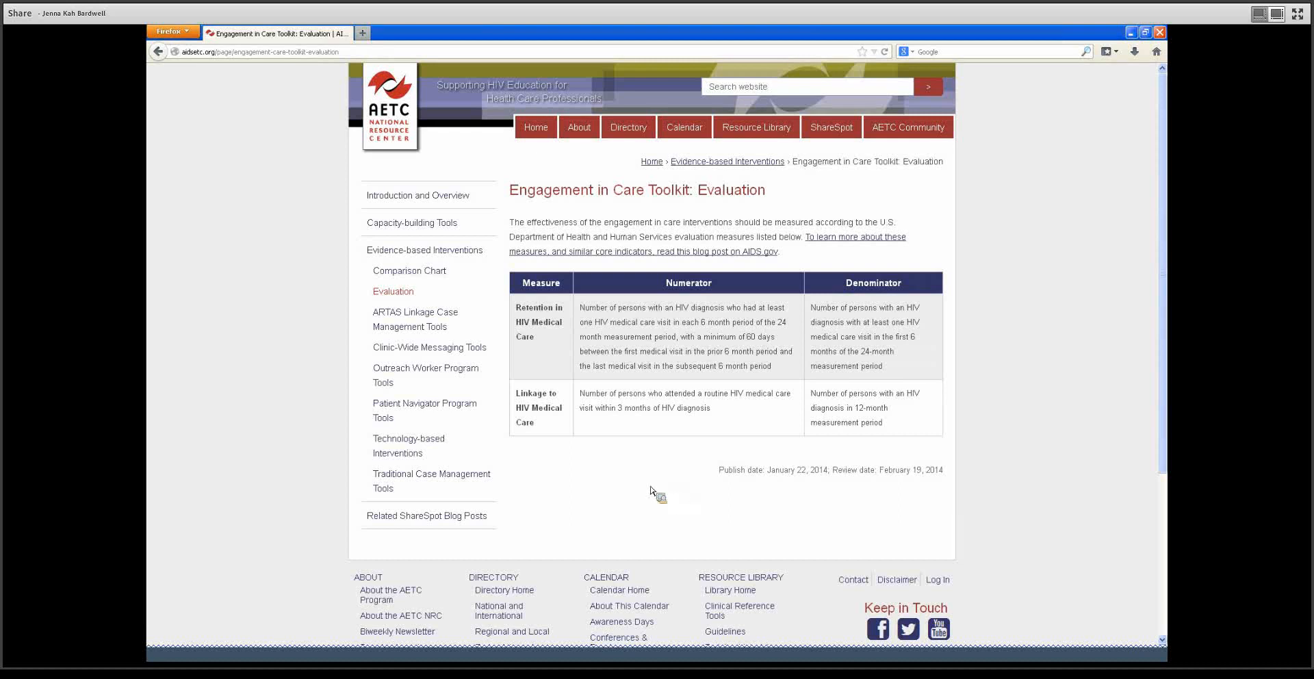
mouse_move(646, 488)
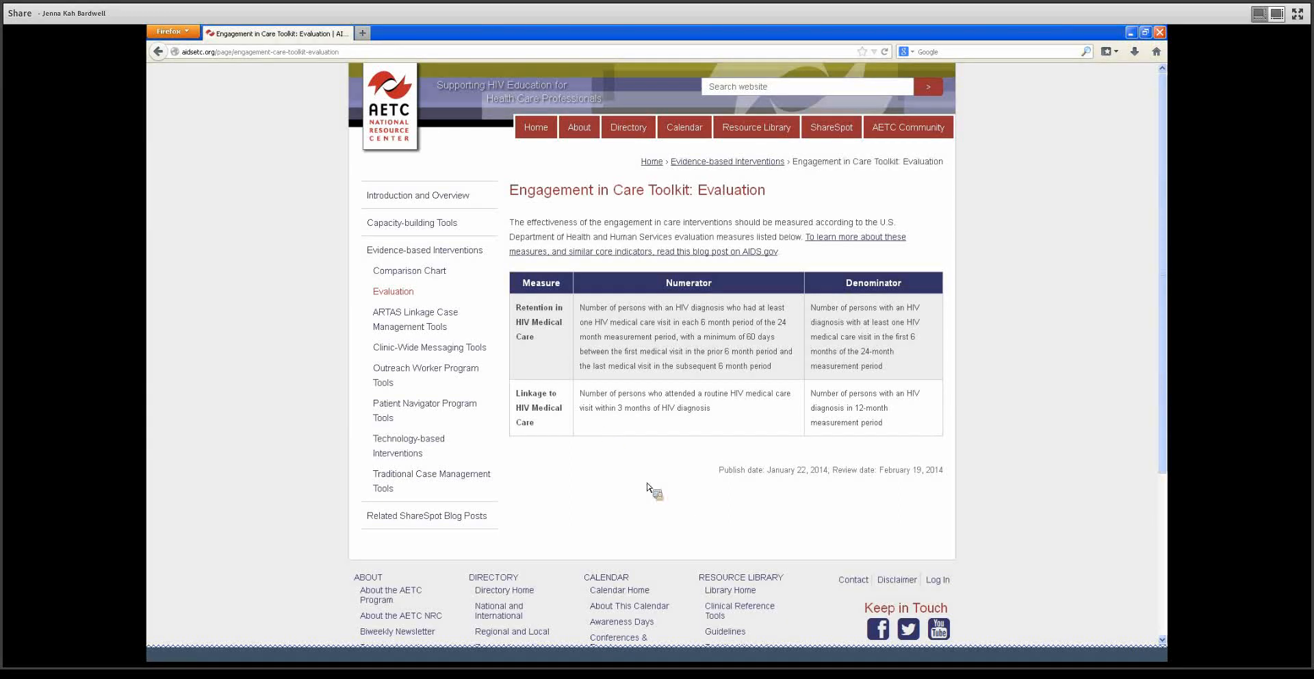
mouse_move(782, 363)
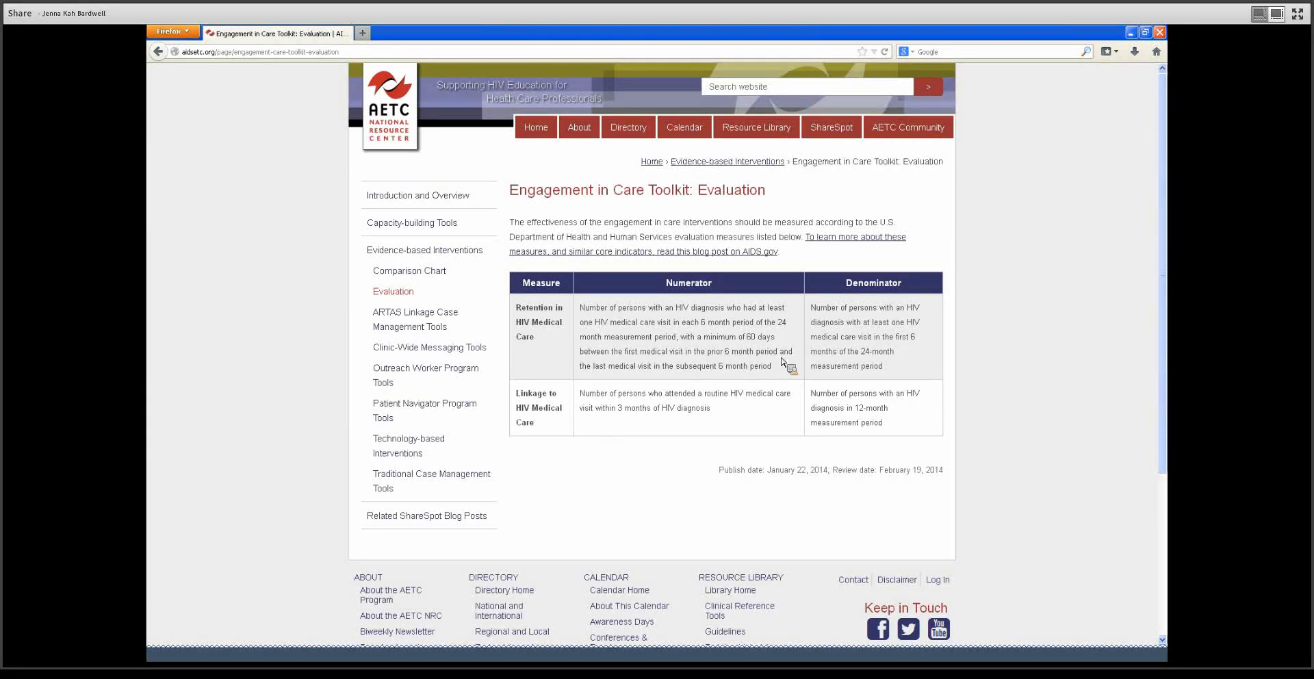
mouse_move(818, 355)
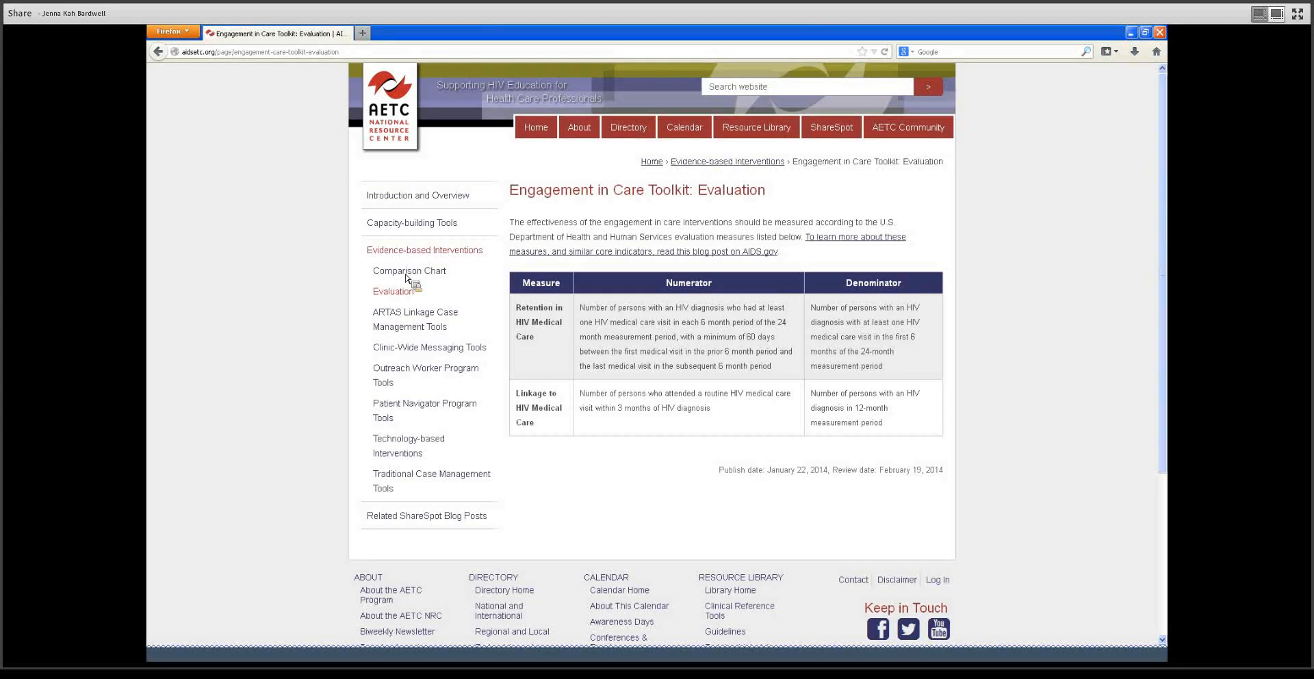
left_click(425, 250)
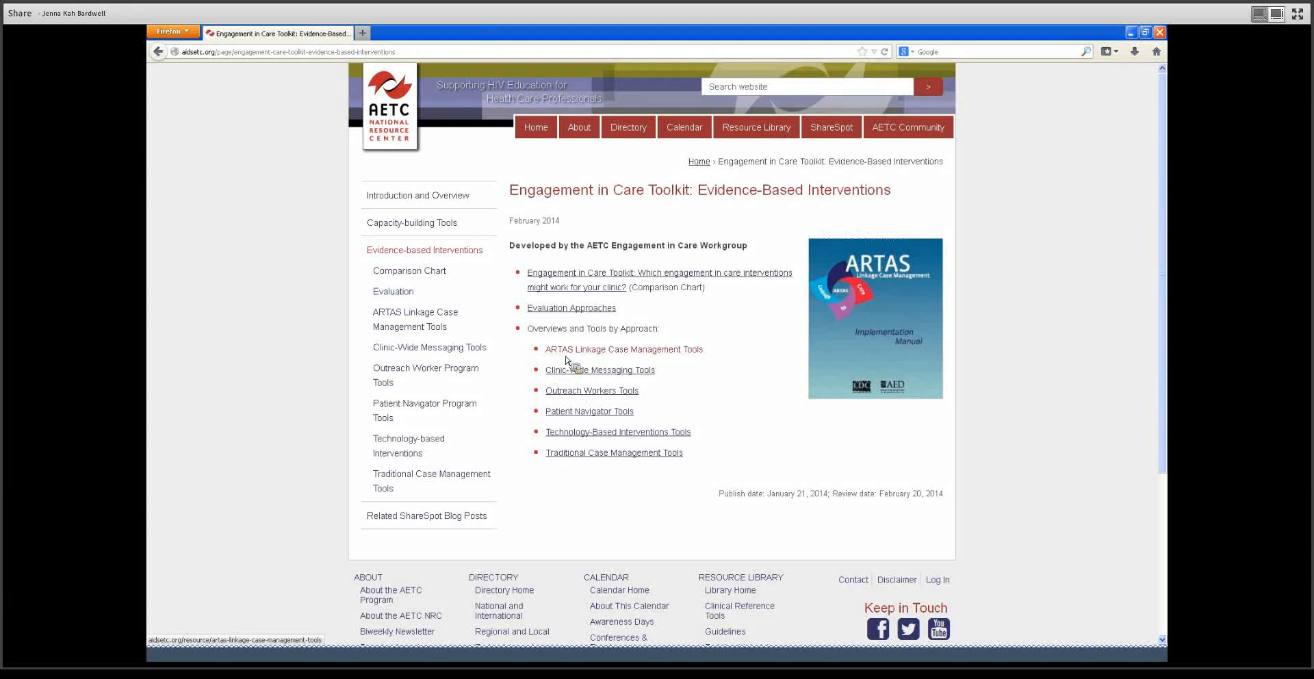
Step: Review the Technology-Based Interventions Tools page down to its Tools section
left_click(617, 432)
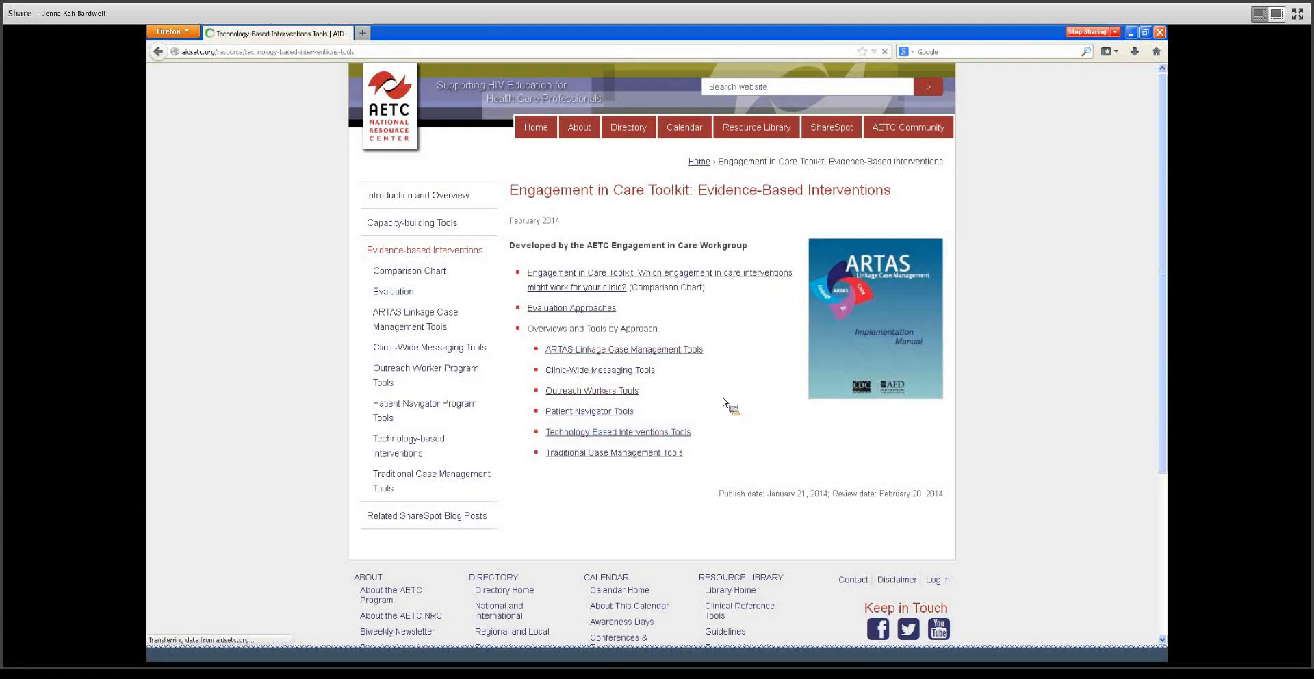
left_click(617, 432)
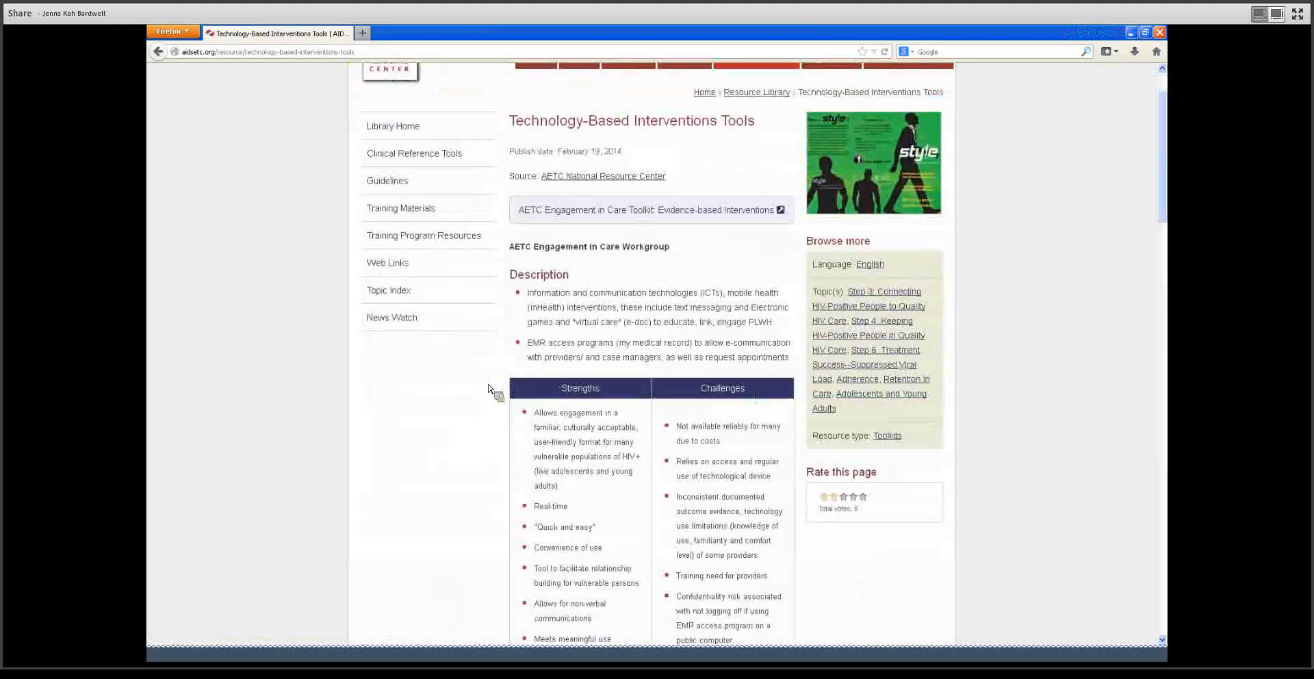
scroll("down", 3)
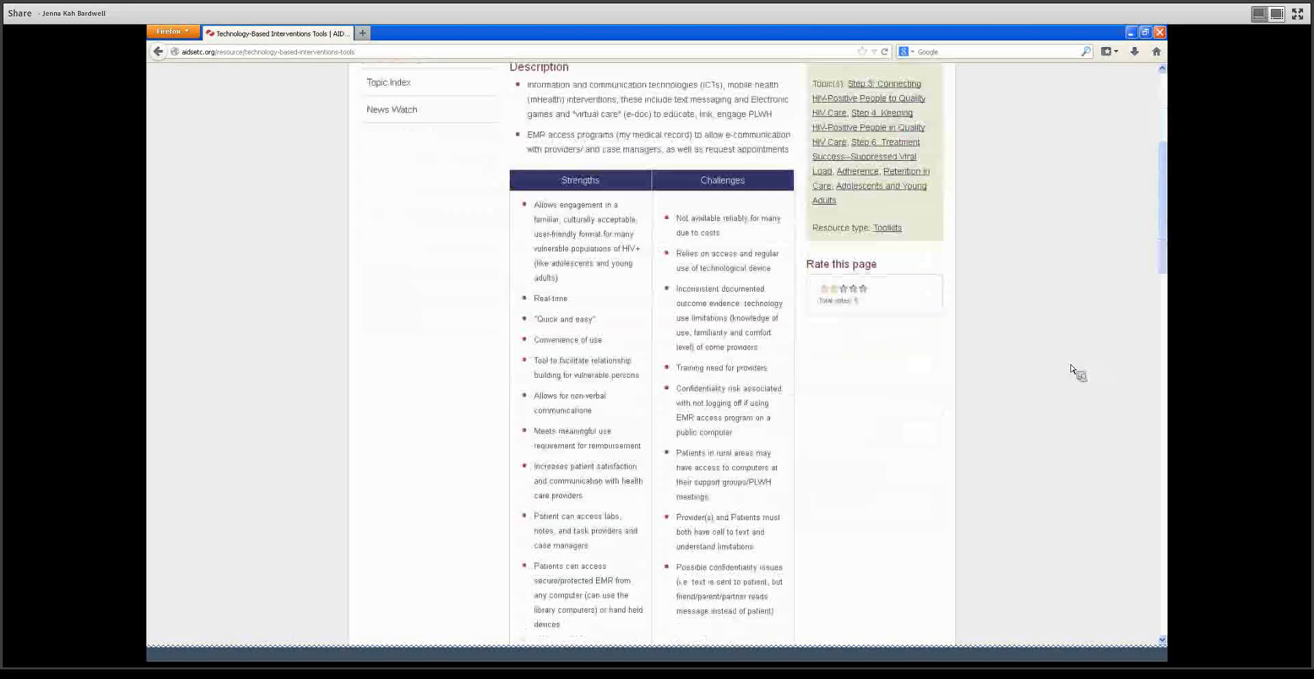
scroll("down", 3)
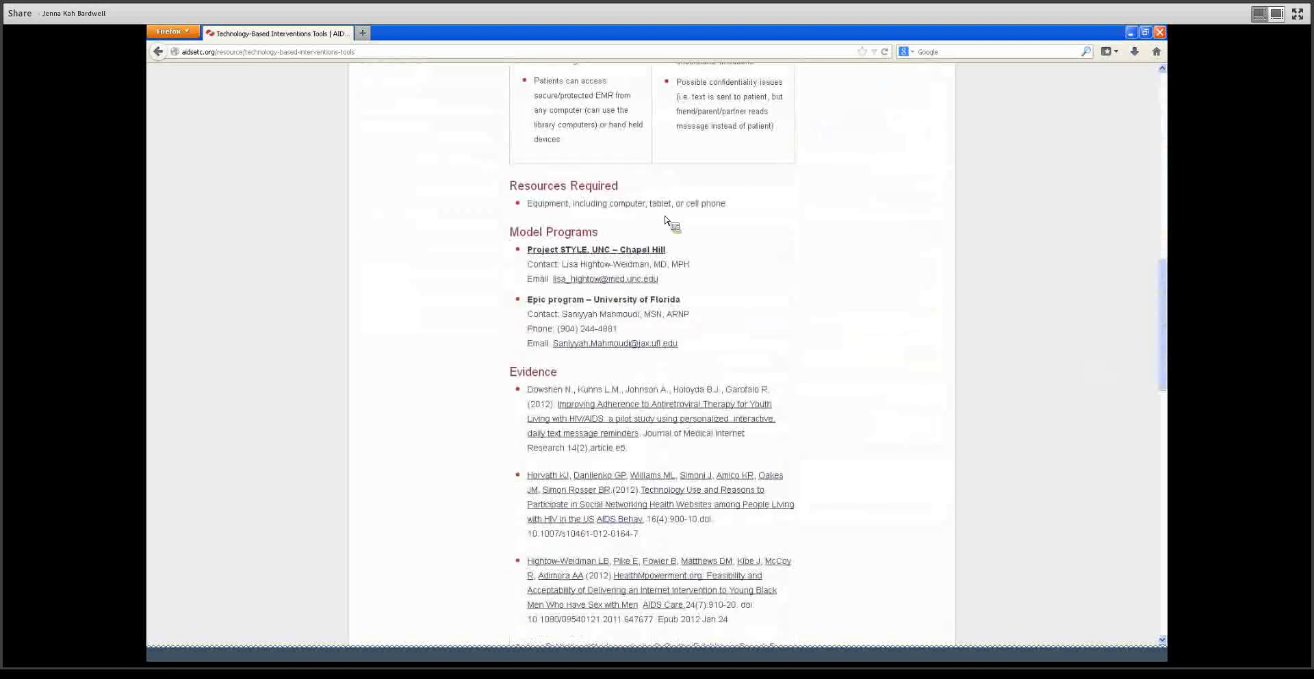
scroll("down", 3)
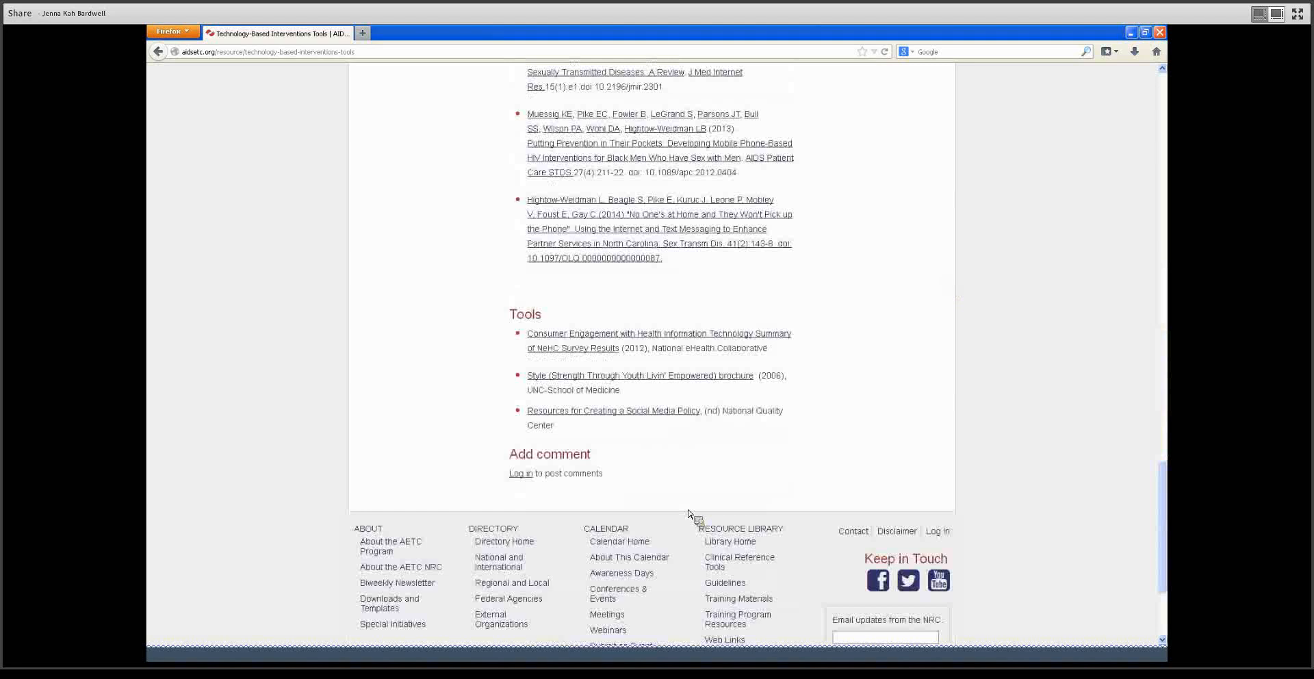
scroll("up", 3)
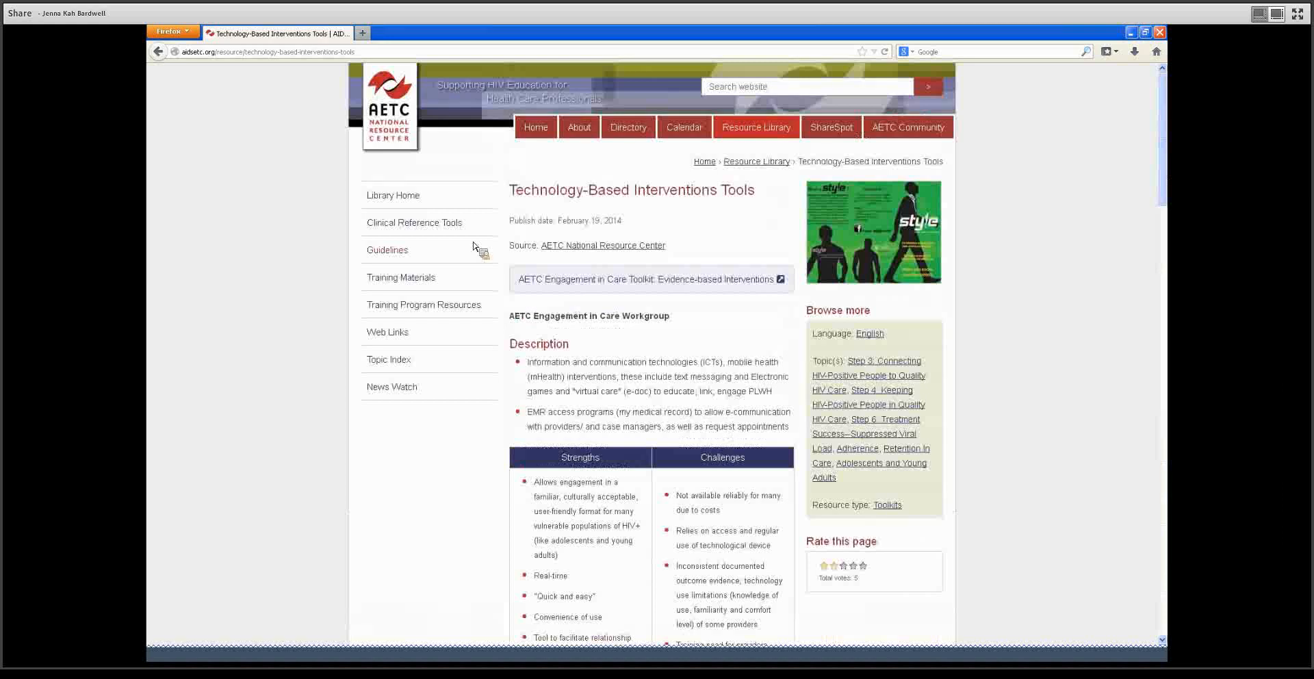
Step: Use the 'AETC Engagement in Care Toolkit: Evidence-based Interventions' box to go back
left_click(650, 278)
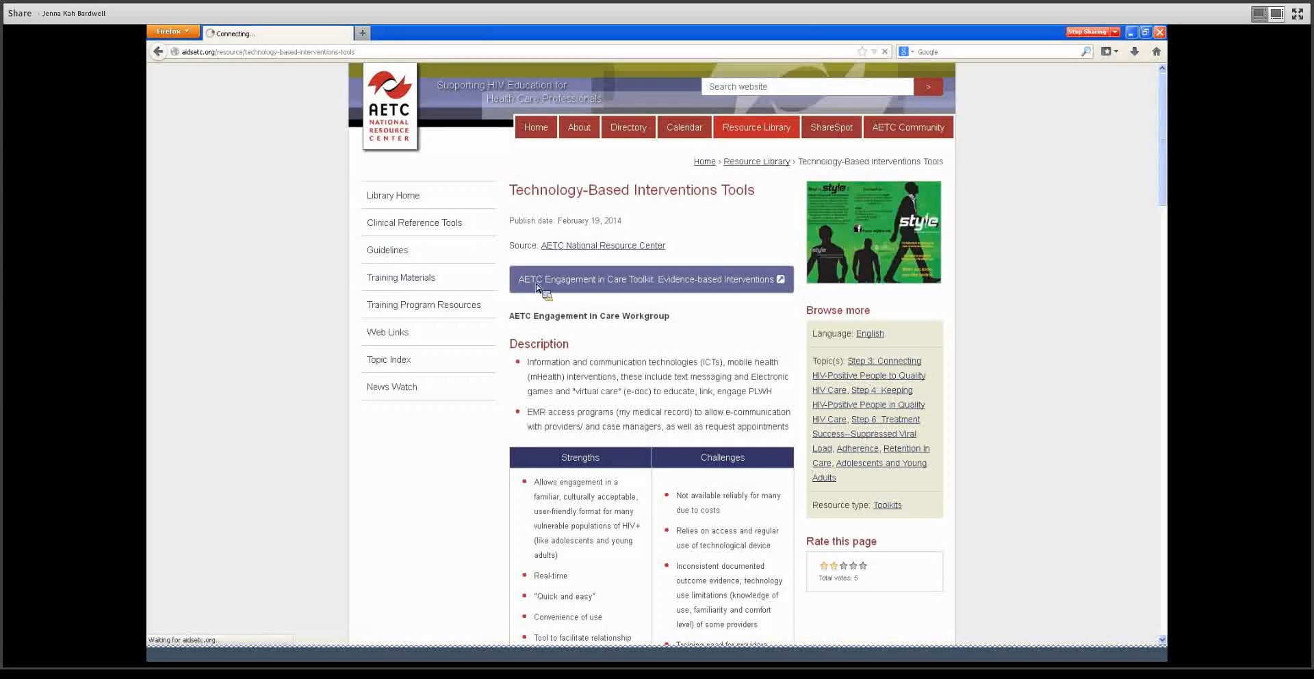
left_click(649, 279)
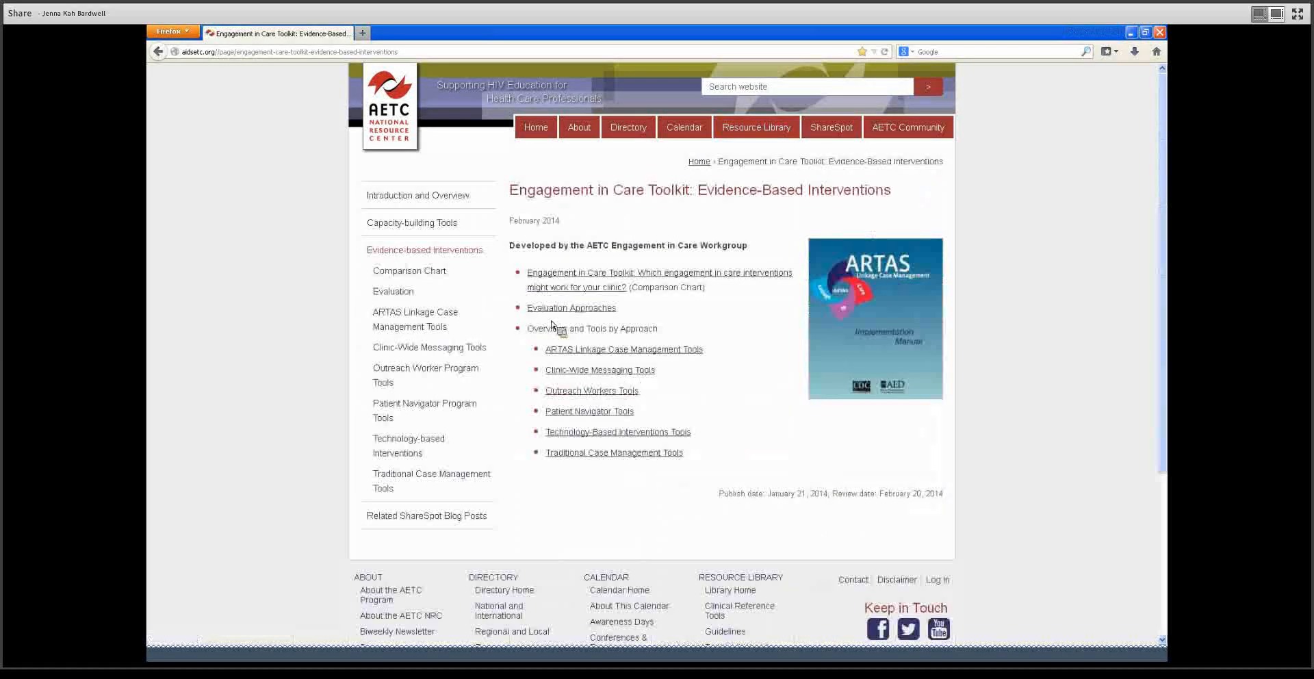
mouse_move(630, 505)
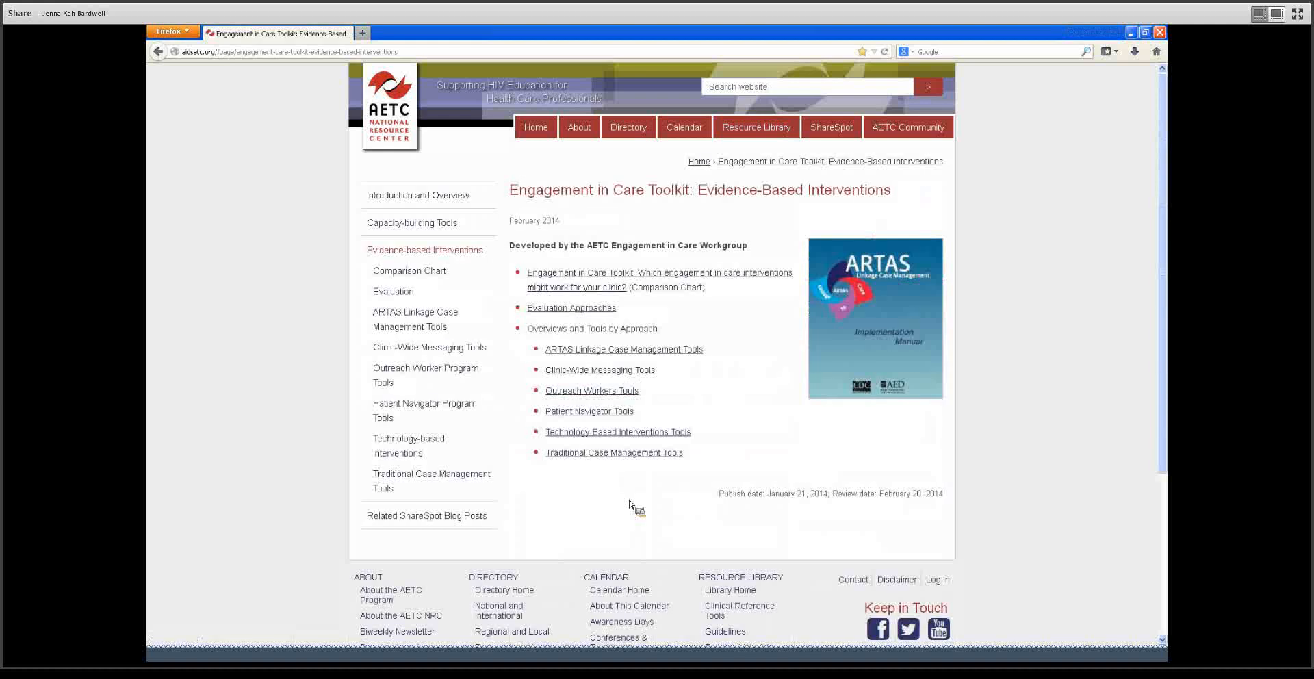
mouse_move(600, 531)
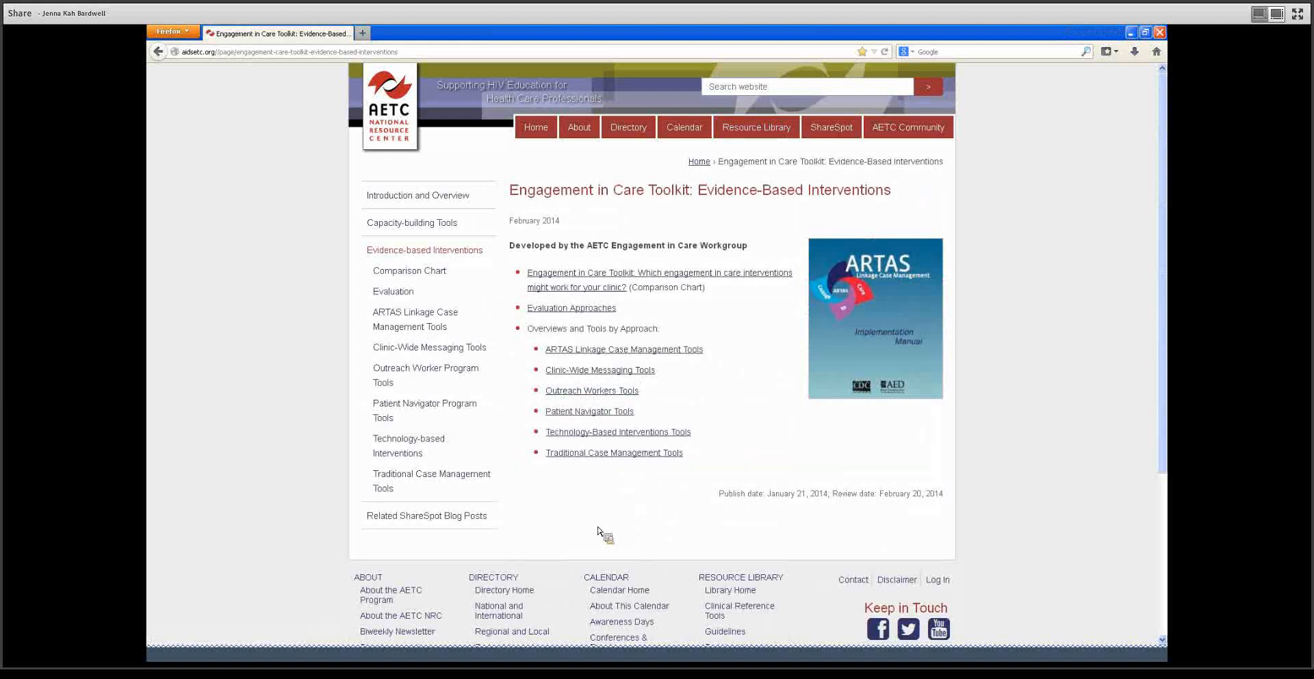
mouse_move(576, 448)
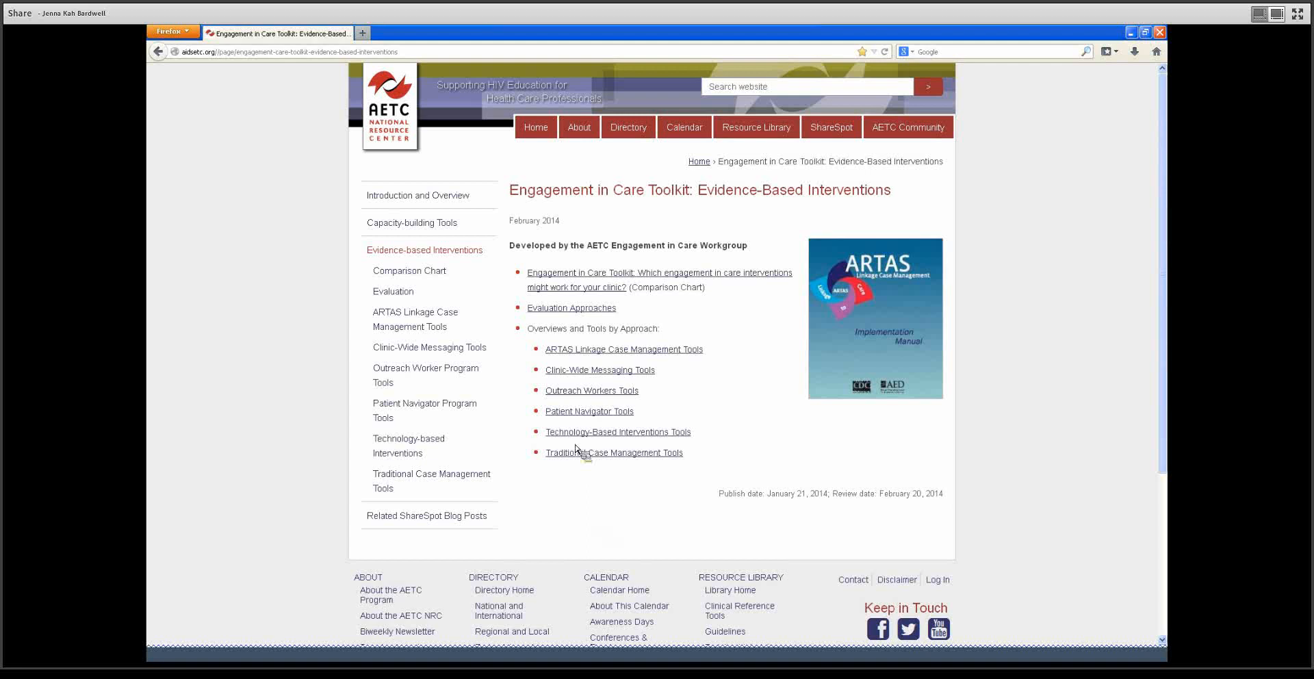
mouse_move(435, 526)
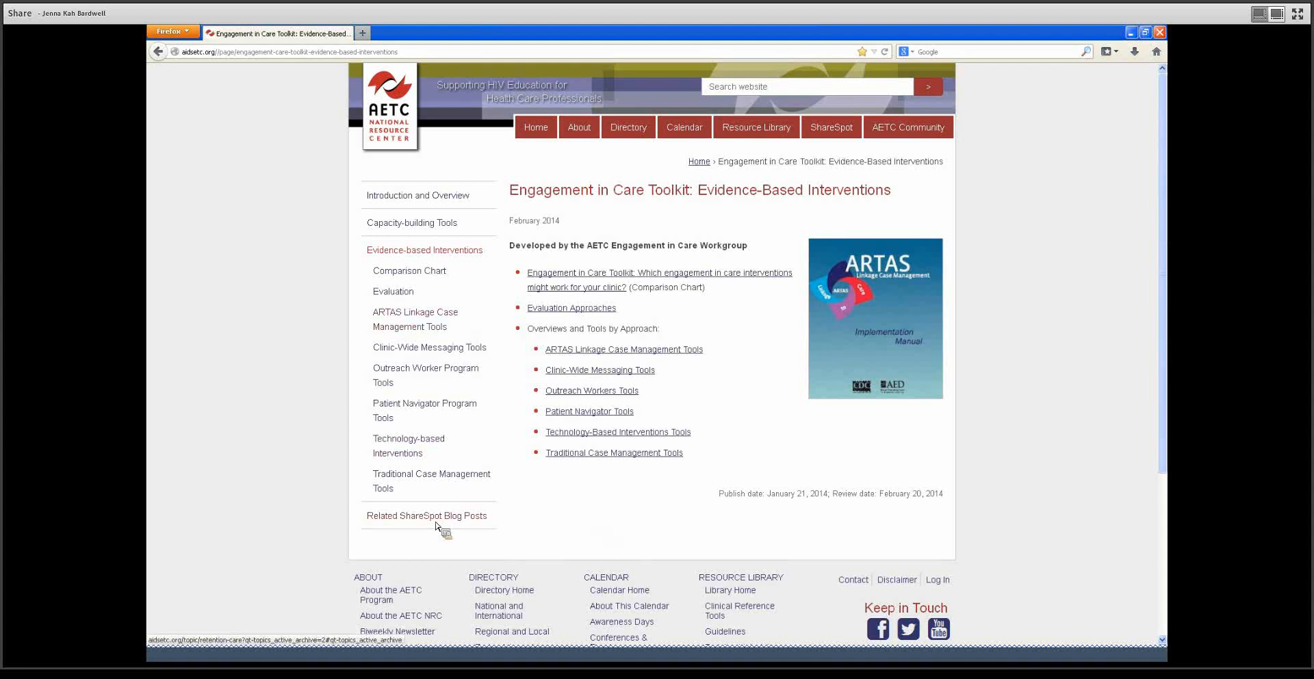